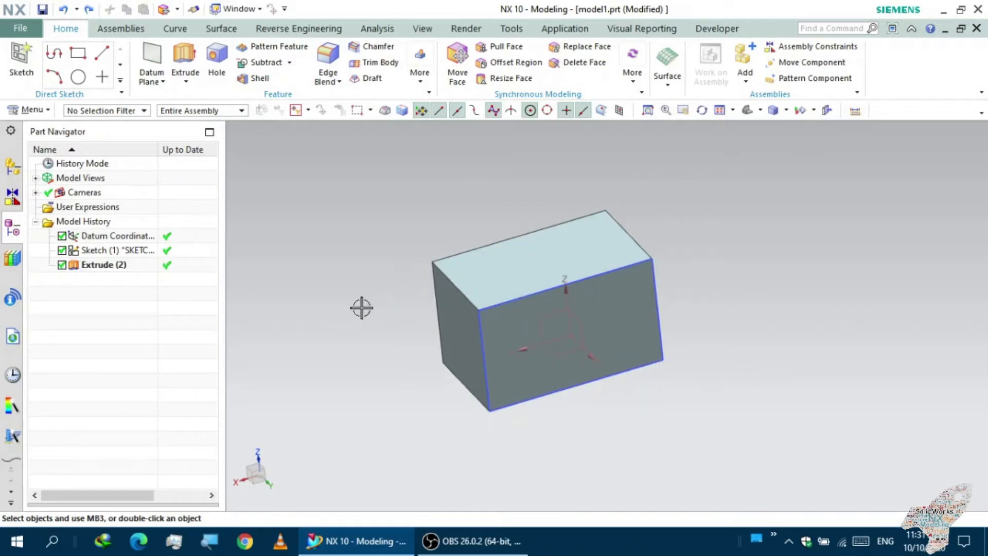
mouse_move(451, 187)
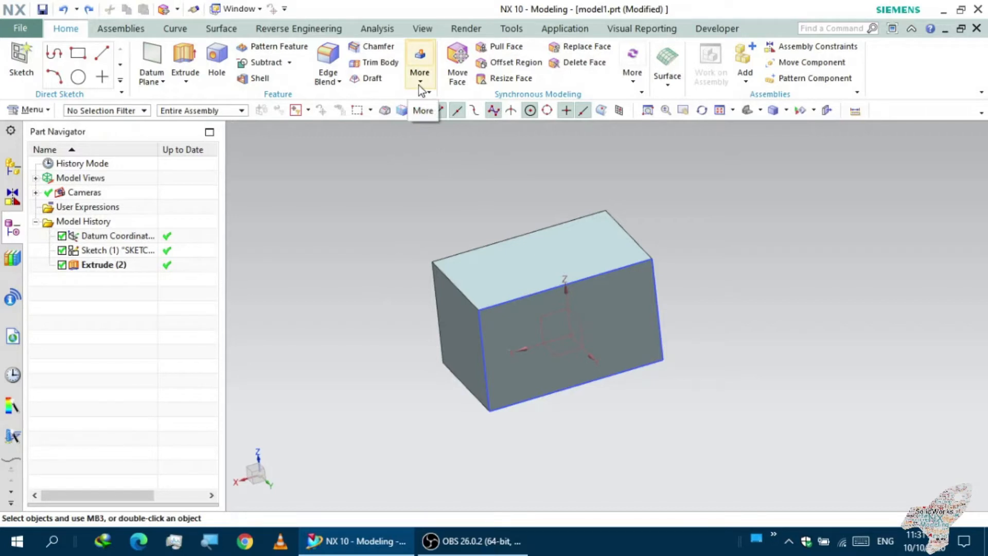
- Open the More feature gallery to find Pattern Face and Mirror Feature
click(420, 57)
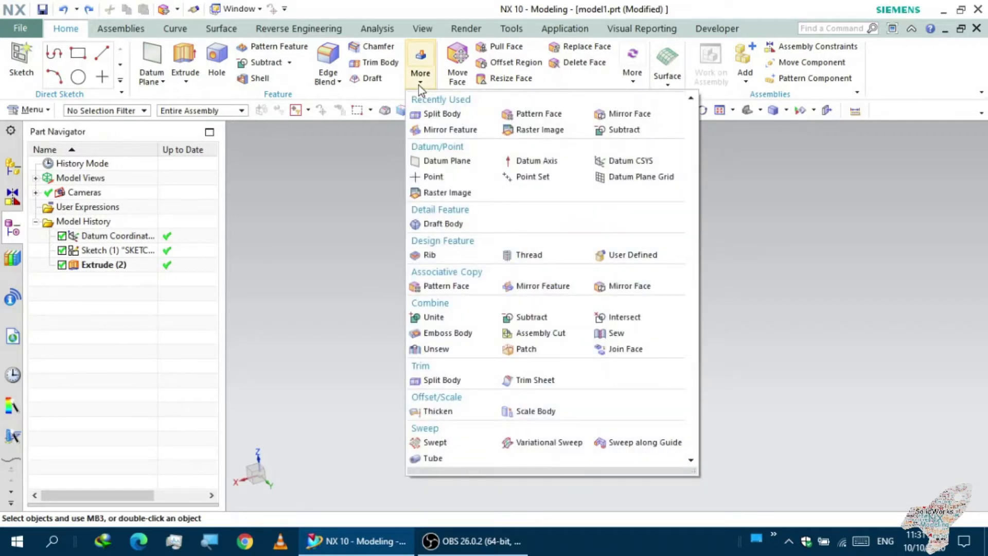
mouse_move(429, 254)
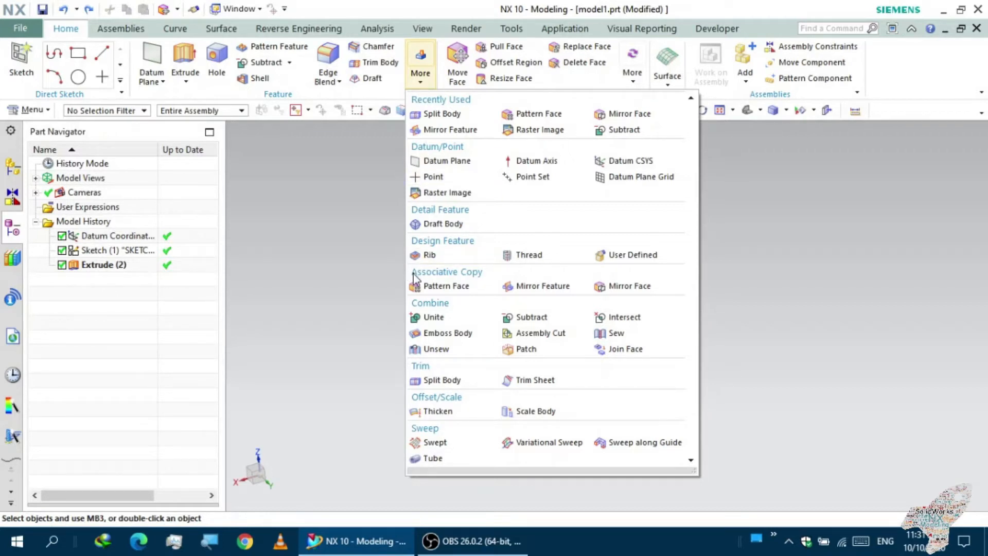
mouse_move(445, 285)
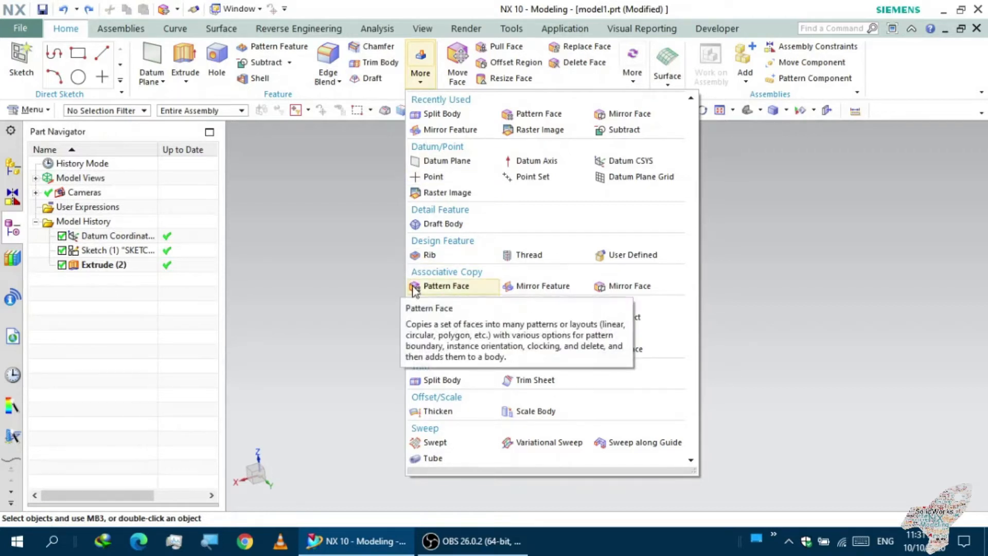
mouse_move(542, 286)
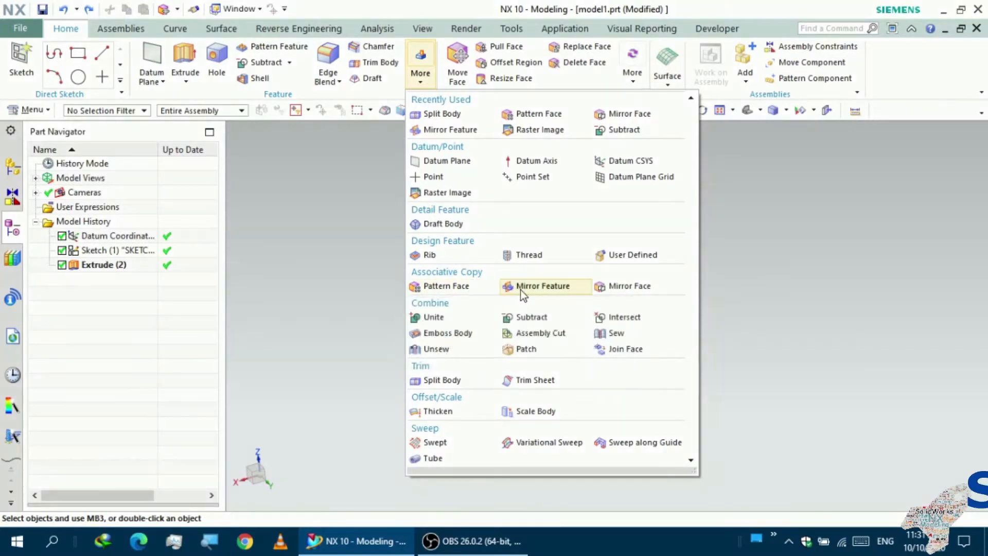
mouse_move(629, 286)
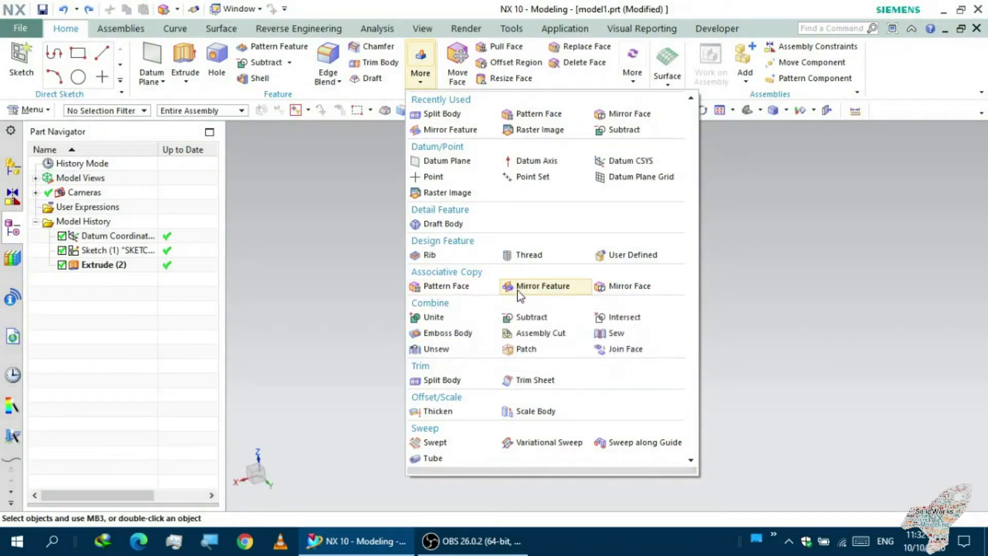
mouse_move(542, 285)
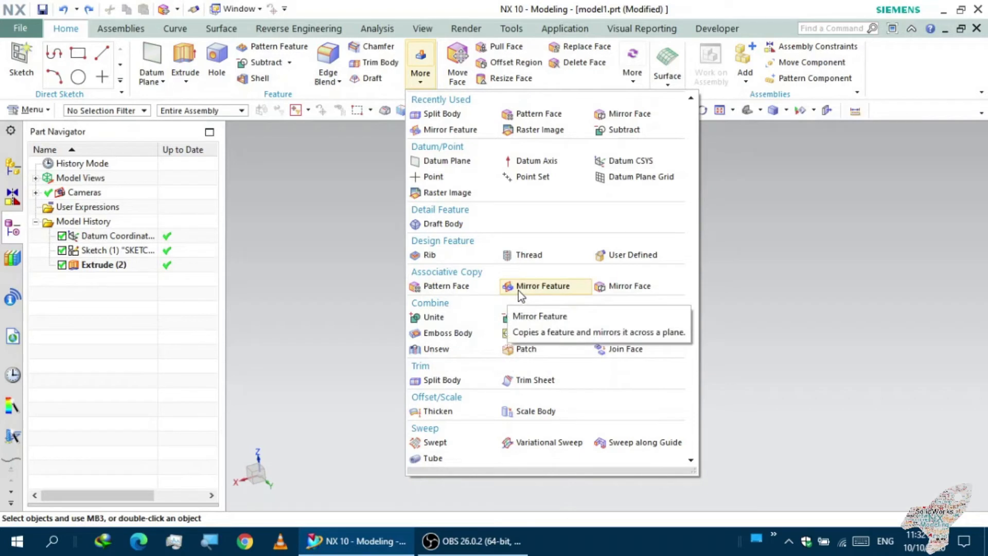
- Mirror the Extrude (2) block across the XZ datum plane
click(542, 286)
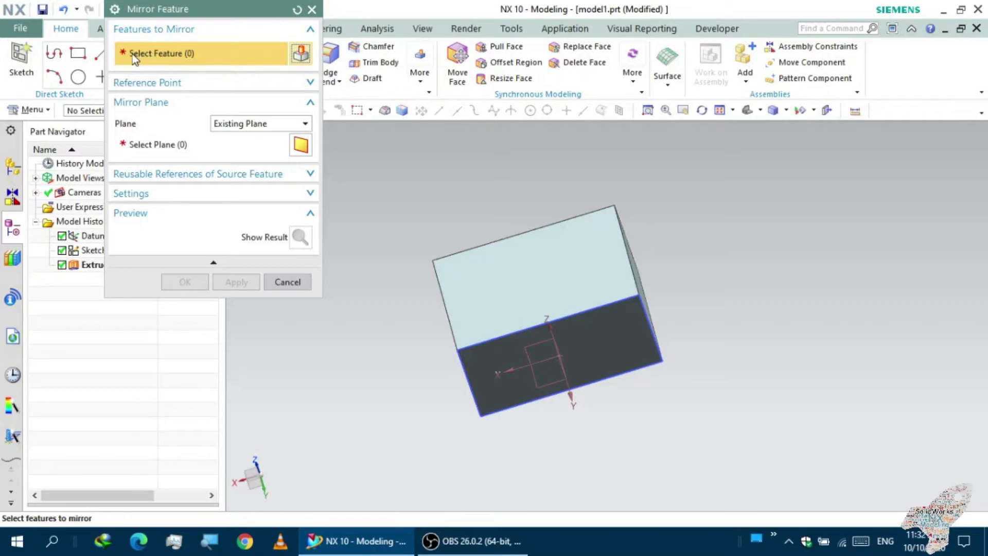
mouse_move(276, 143)
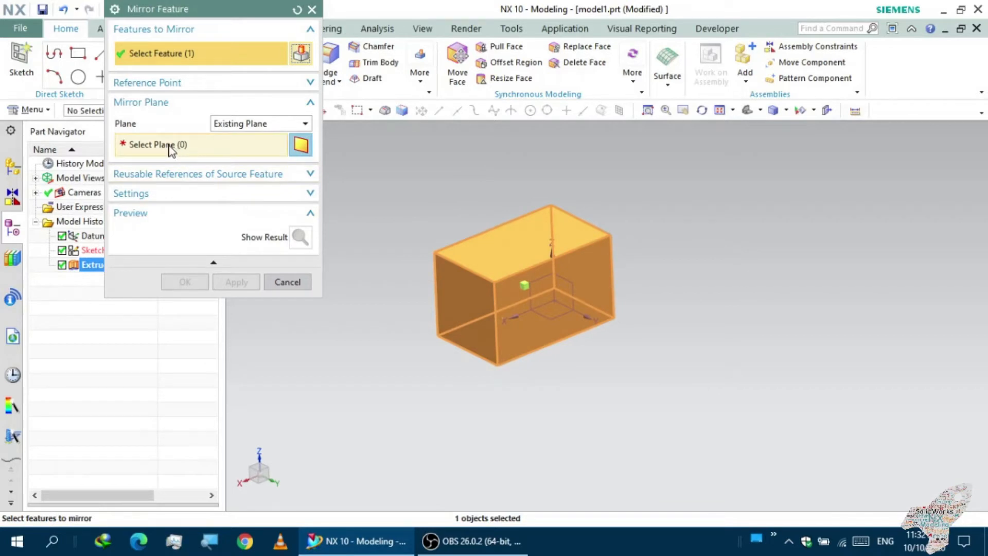
mouse_move(157, 152)
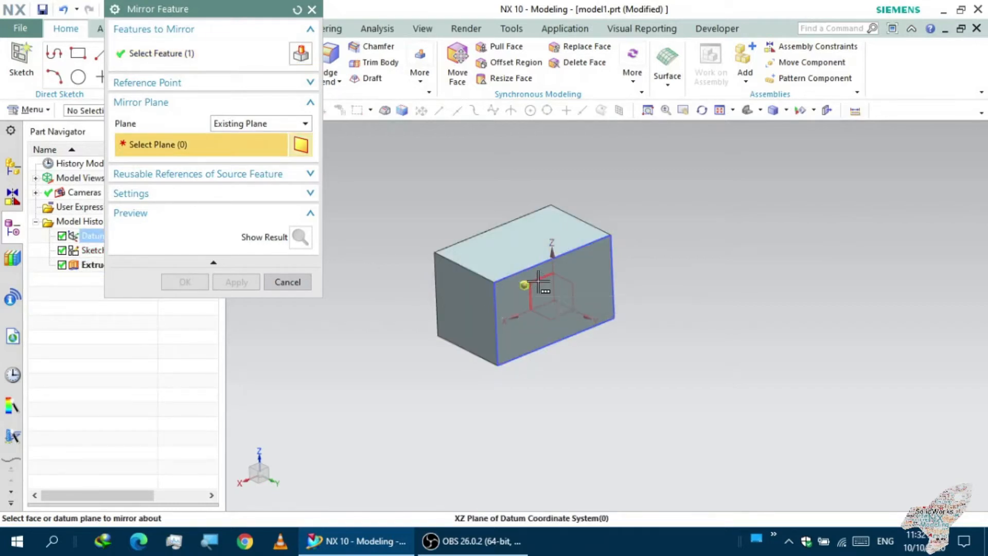
click(533, 281)
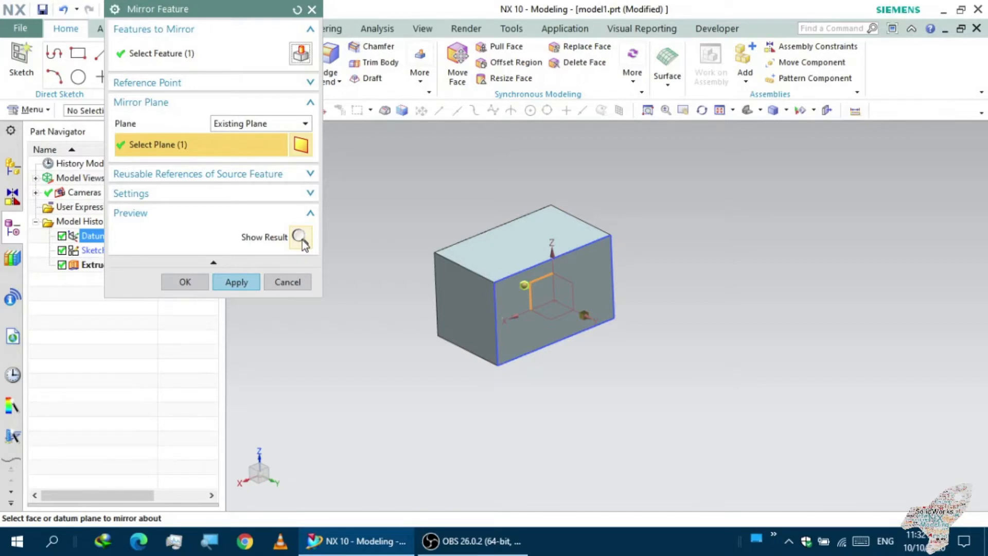
mouse_move(301, 242)
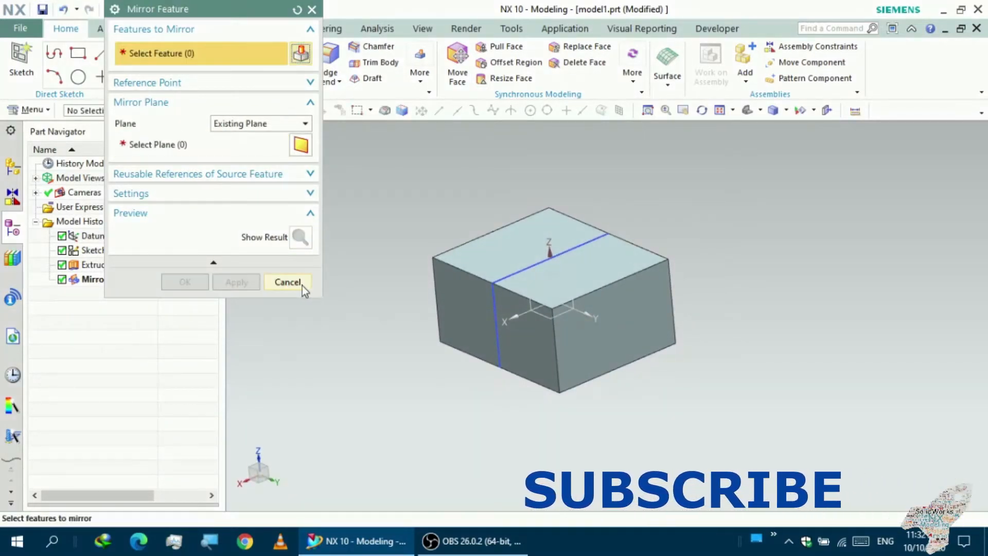
click(287, 281)
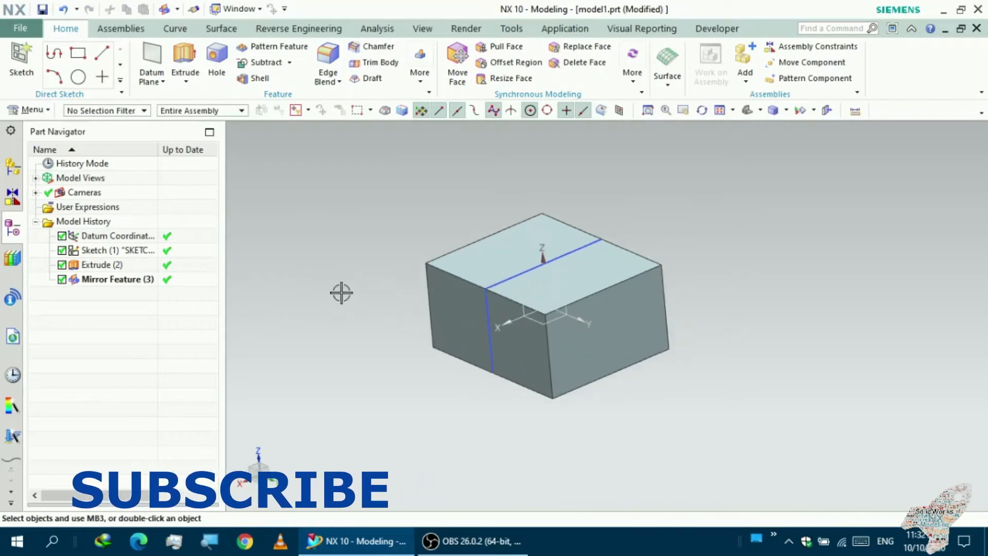
click(448, 273)
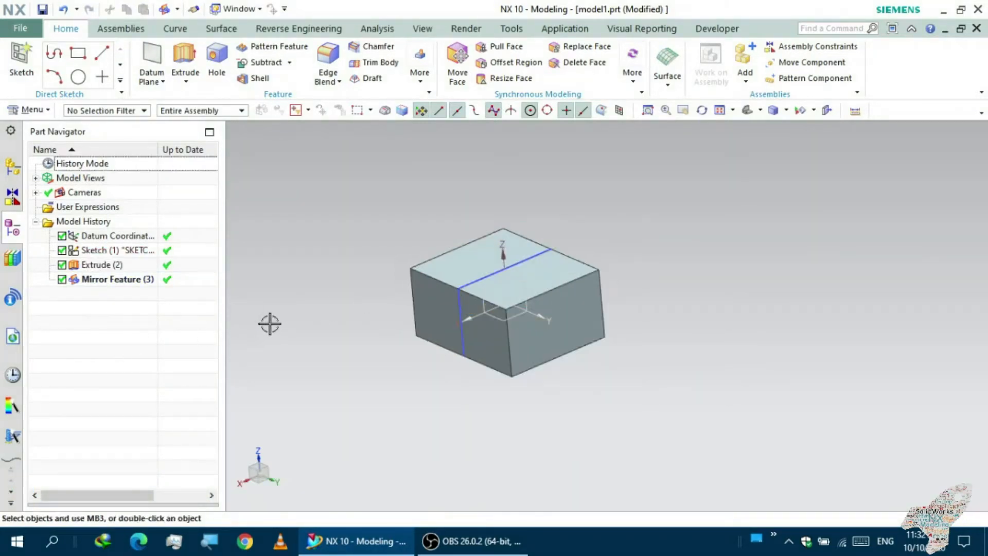
- Unite the original extruded body as target with the mirrored body as tool
click(117, 279)
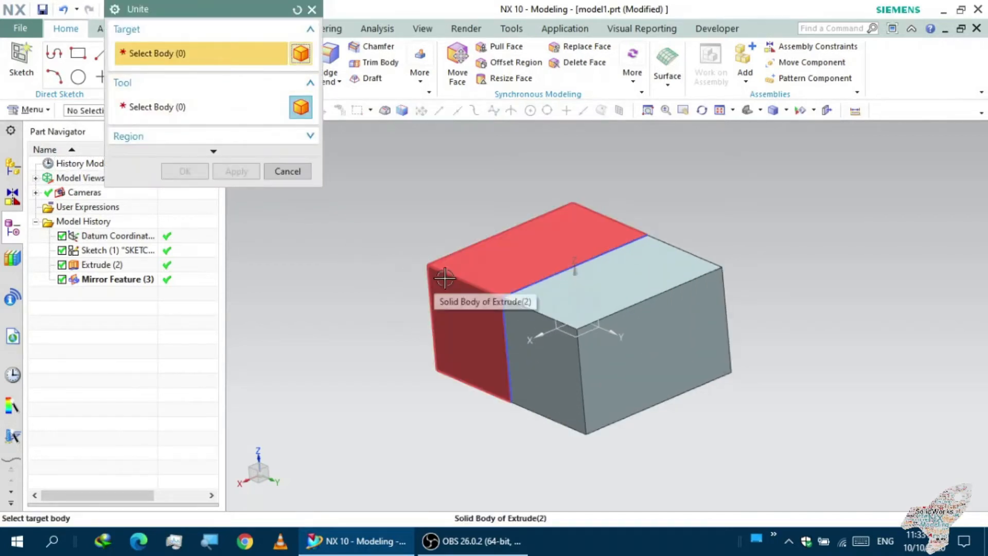
click(444, 278)
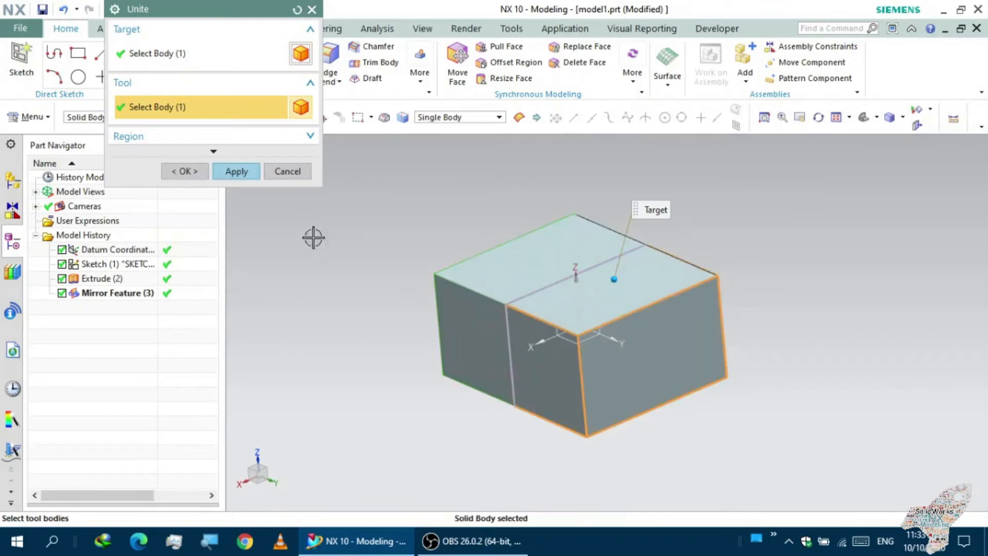
click(183, 171)
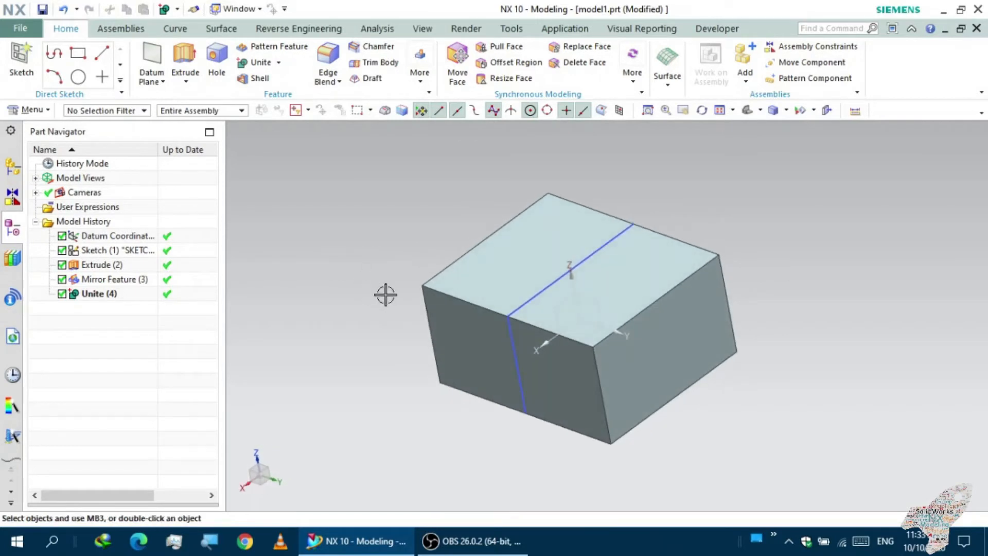
click(115, 279)
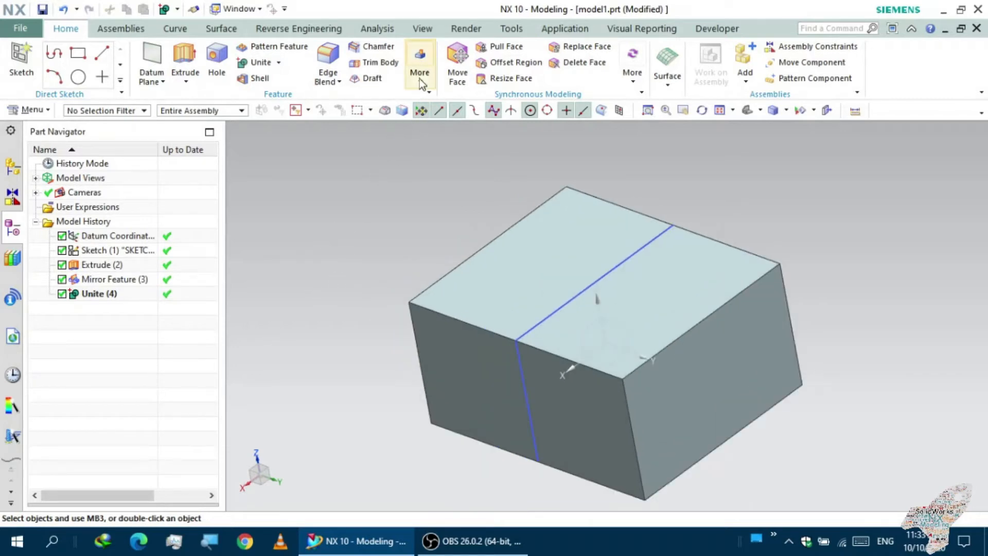
click(420, 66)
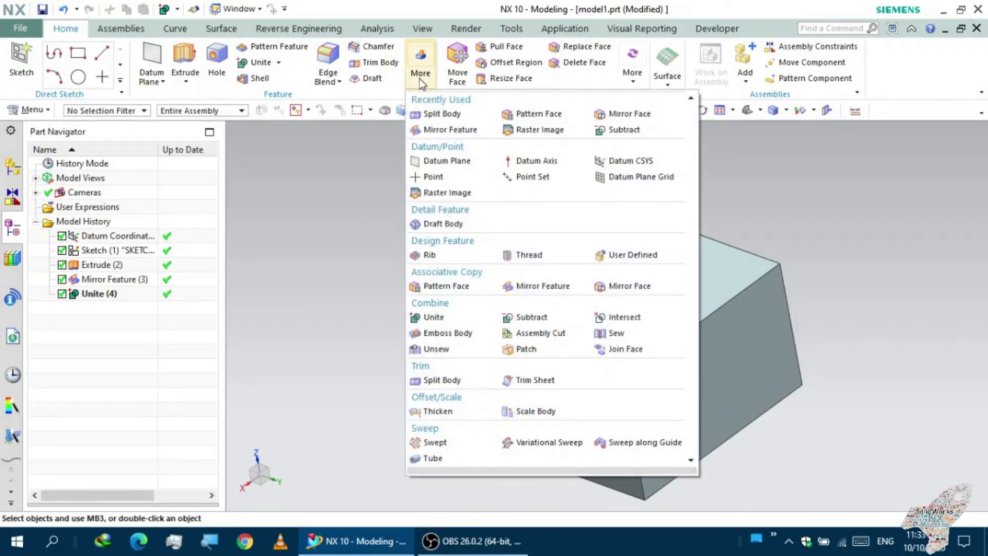
mouse_move(446, 286)
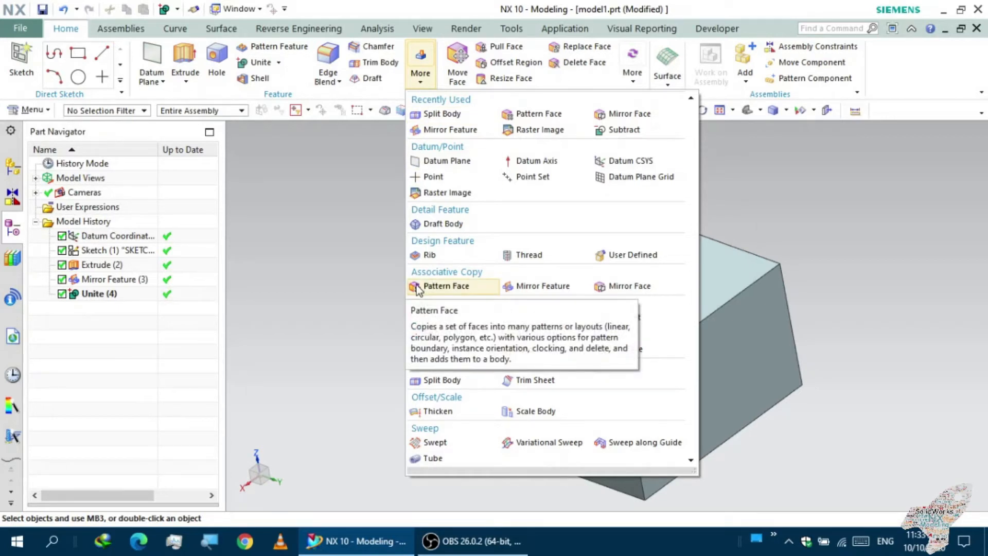
click(445, 286)
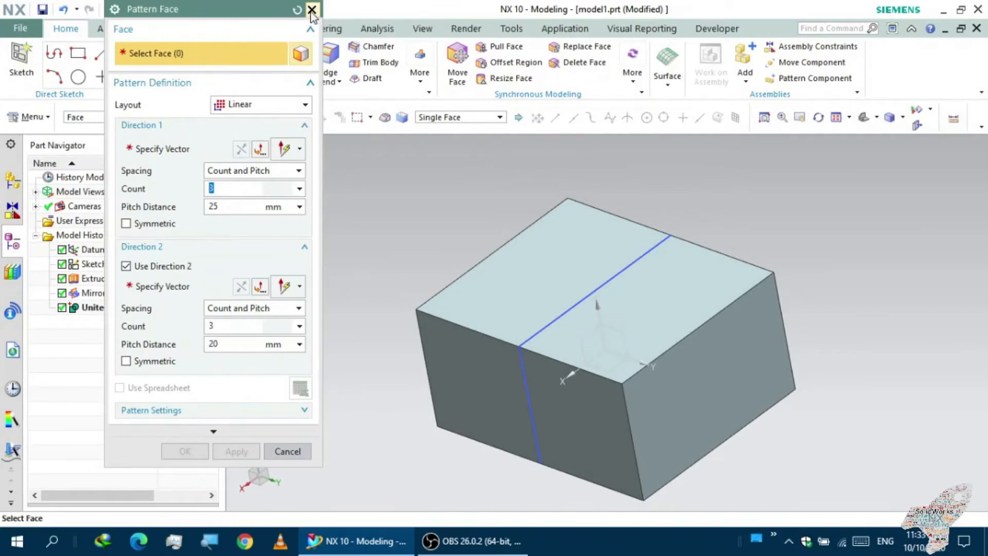
click(311, 11)
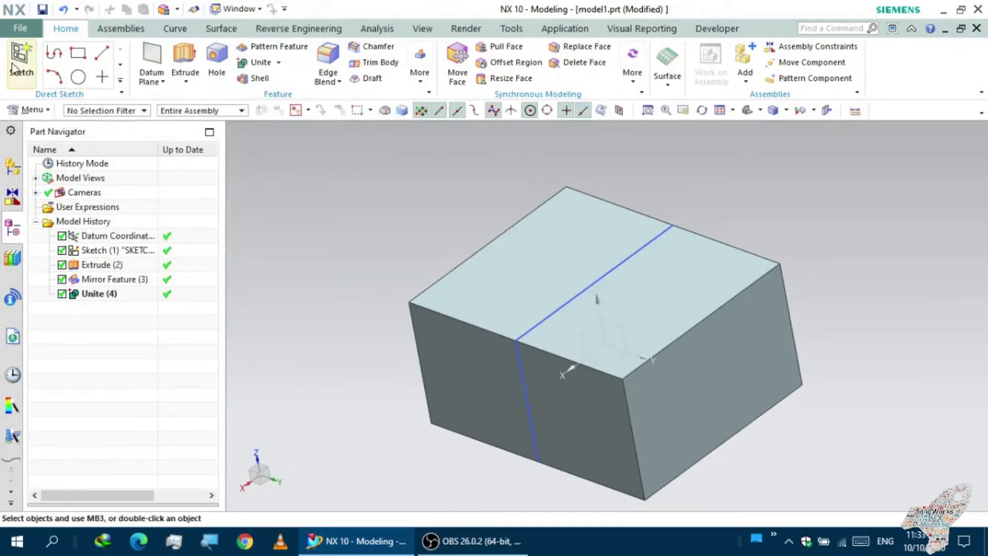
- Sketch a center-based rectangle near the far edge of the top face and finish
click(20, 60)
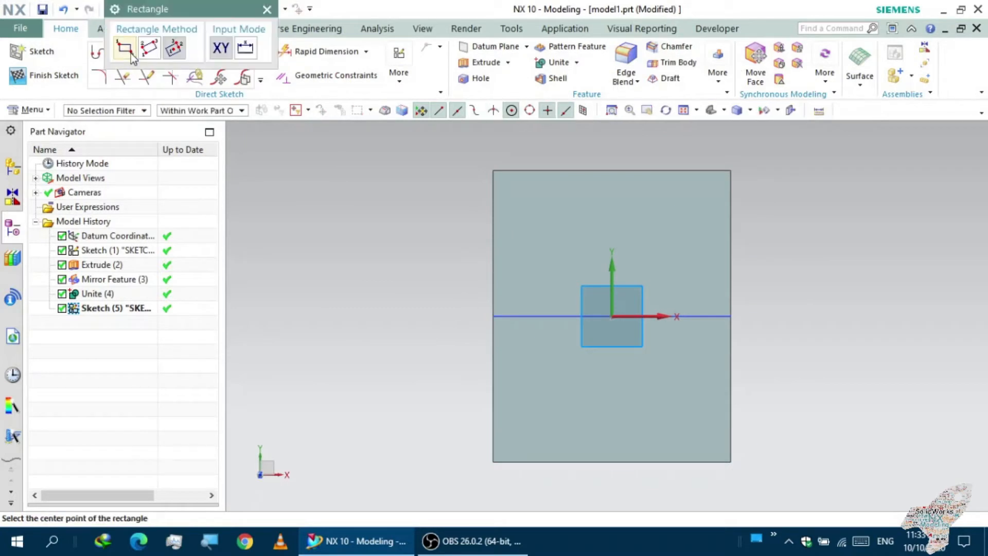
click(125, 48)
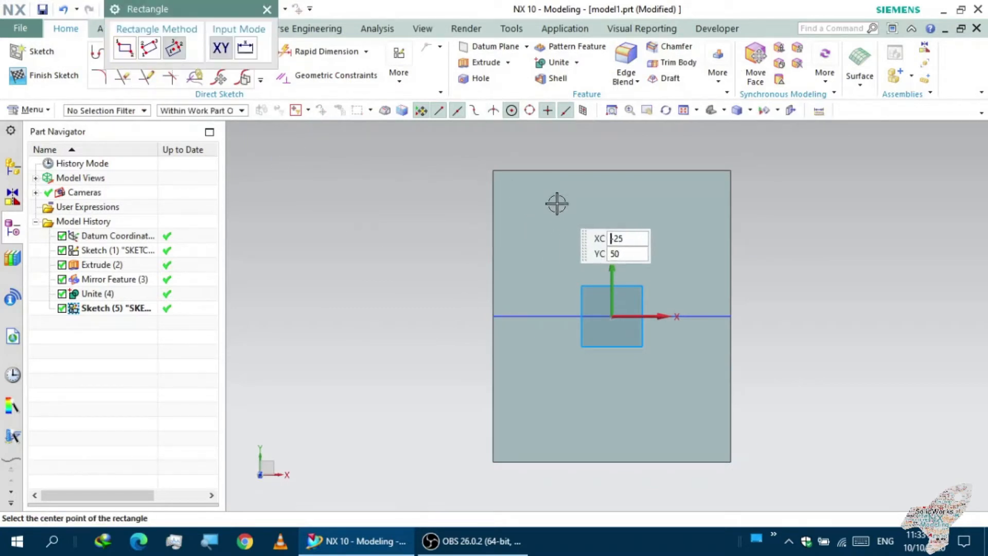
click(557, 203)
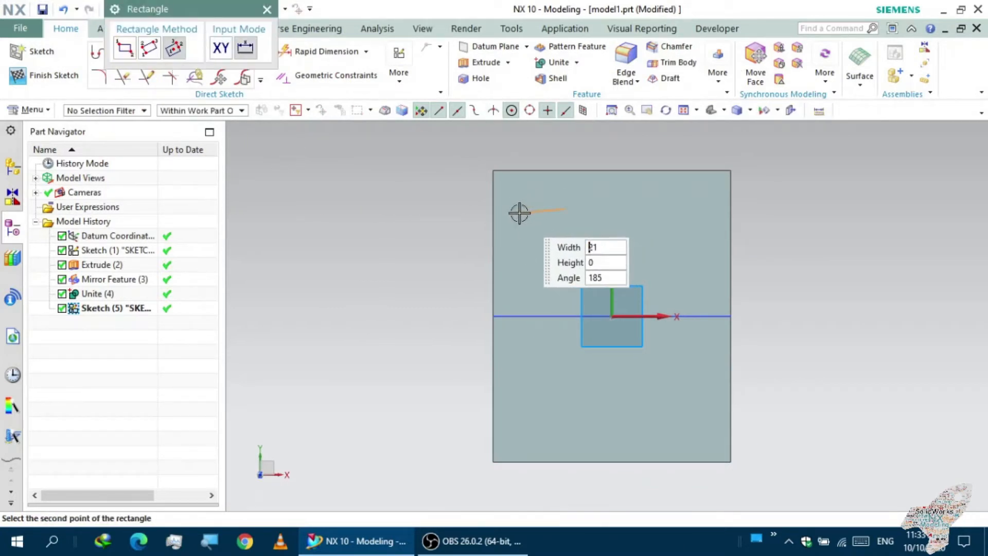
mouse_move(335, 135)
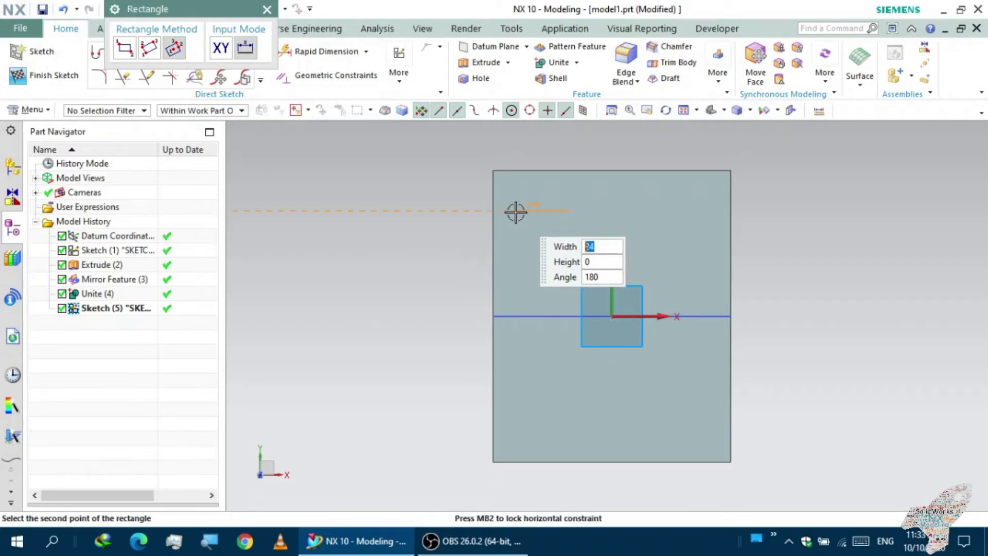
mouse_move(518, 197)
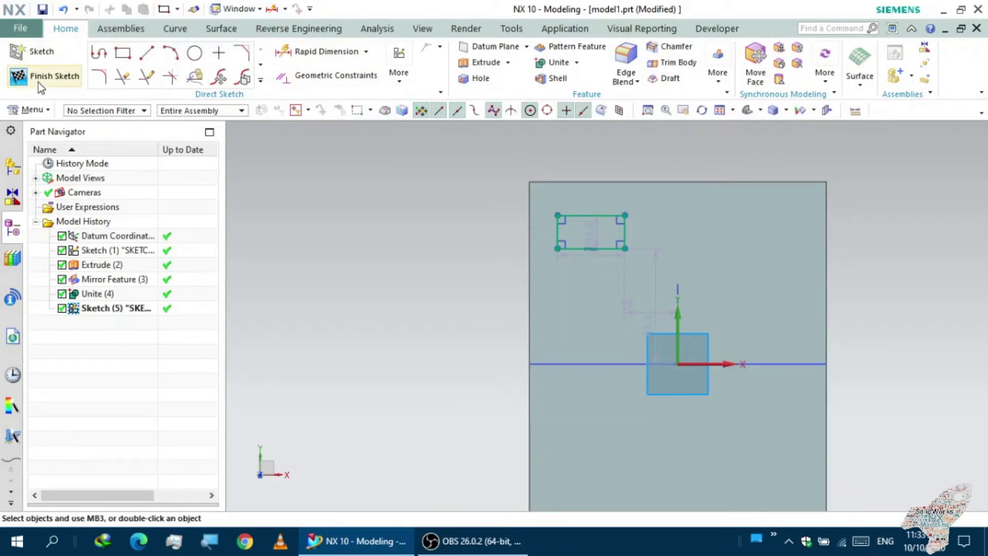
click(54, 75)
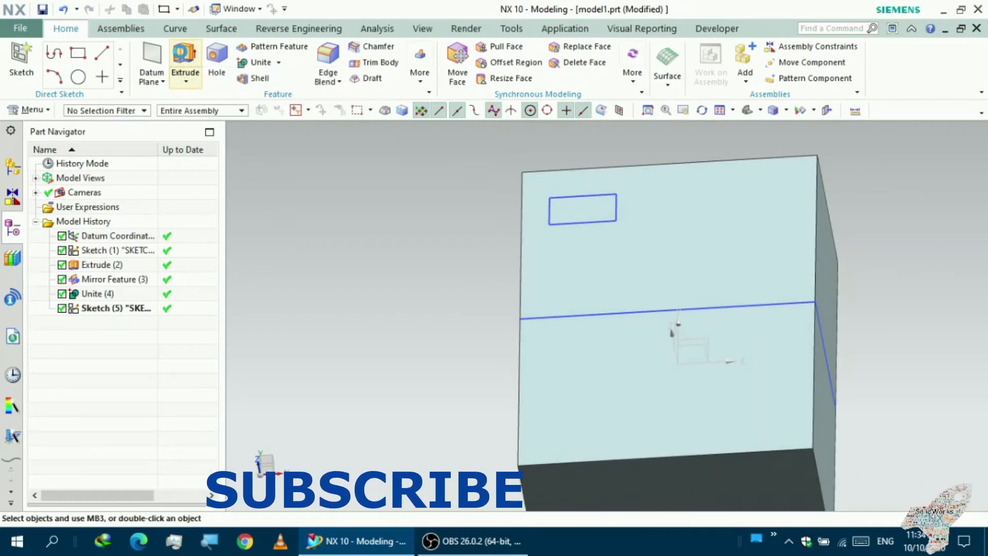
- Extrude the rectangle 7 mm with Boolean Subtract to cut the pocket
click(185, 60)
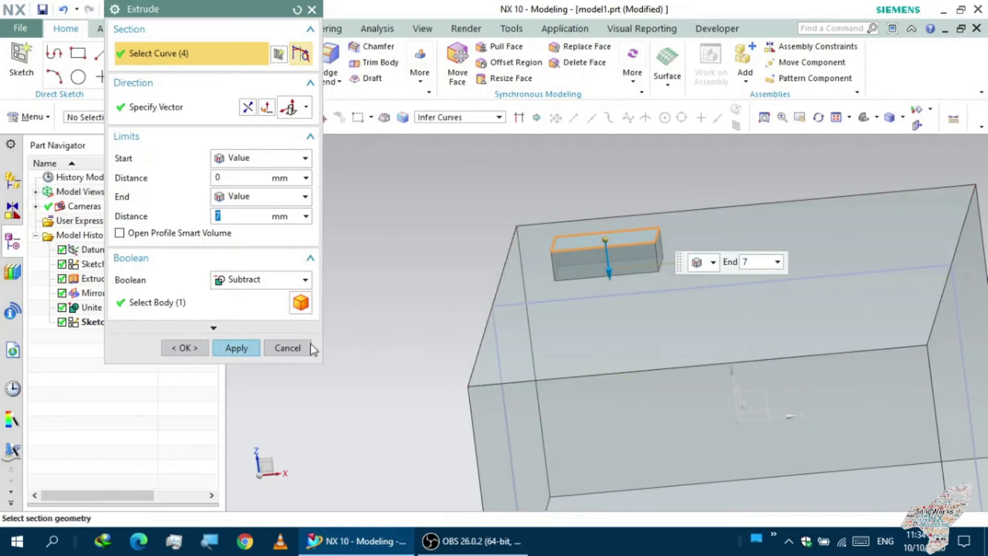
click(236, 348)
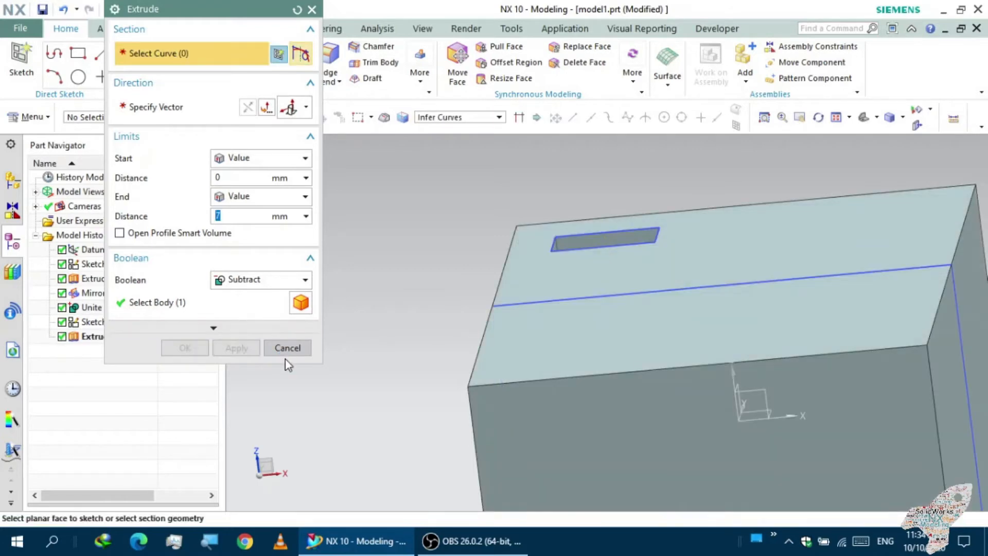
click(286, 347)
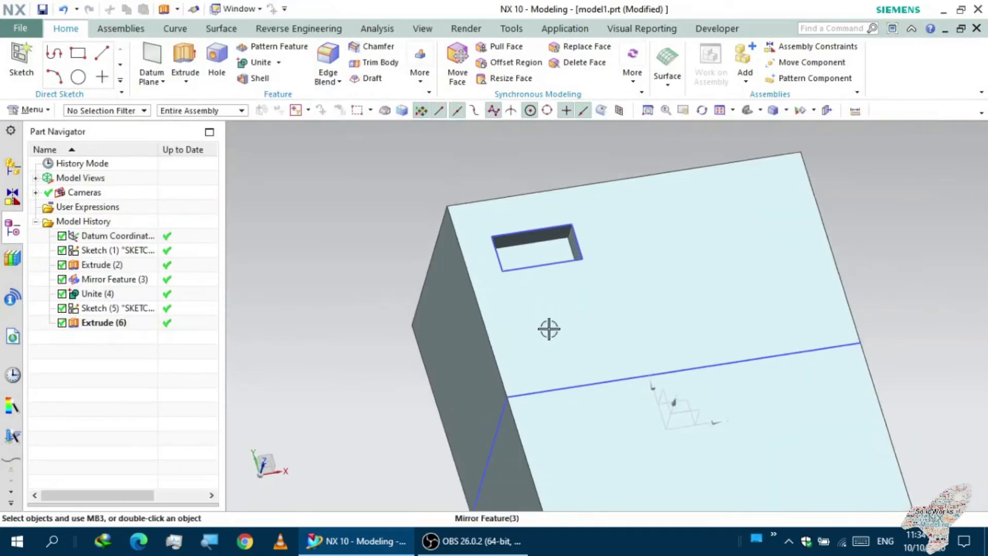
click(420, 63)
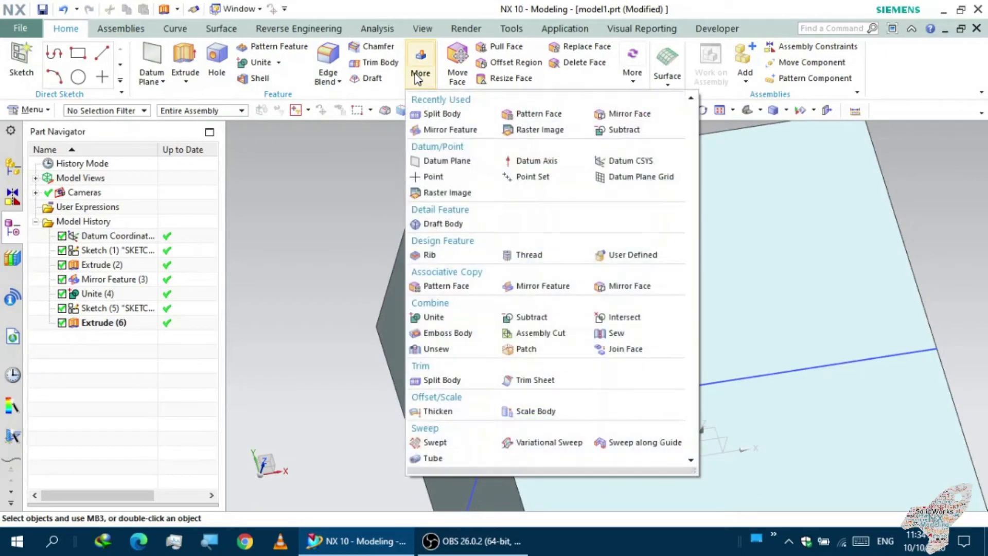
mouse_move(446, 286)
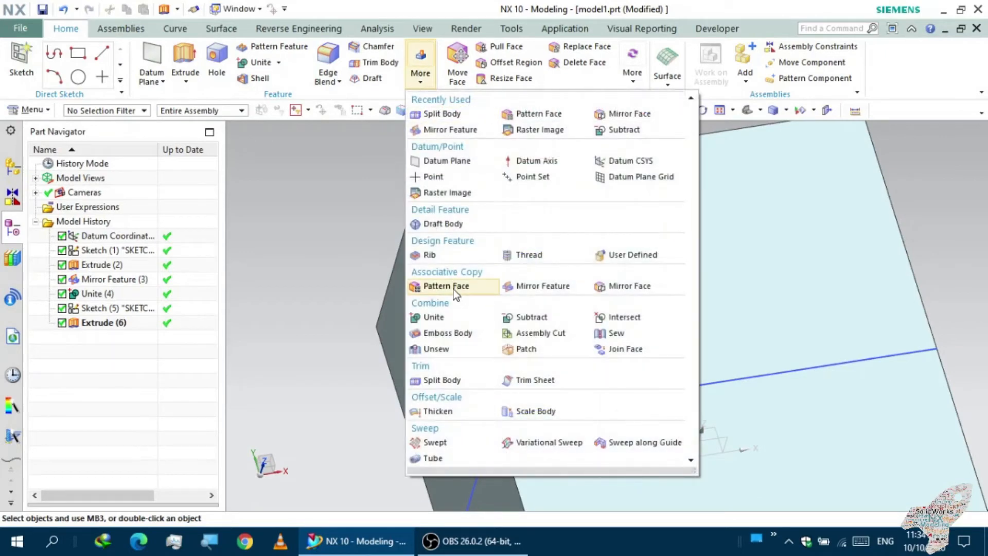
- Pattern Face: select the pocket's five faces via Boss or Pocket Faces, Direction 1 along X
click(446, 285)
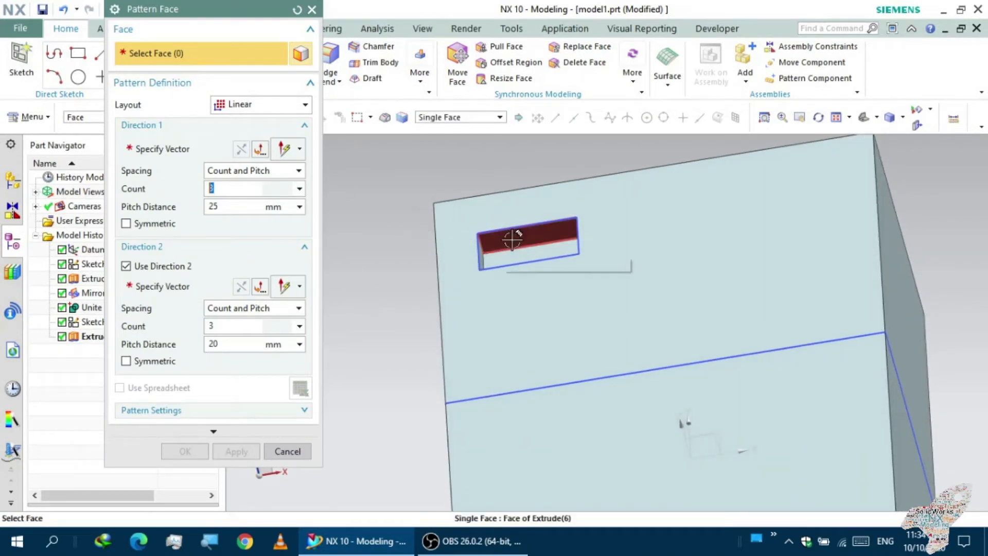
click(528, 244)
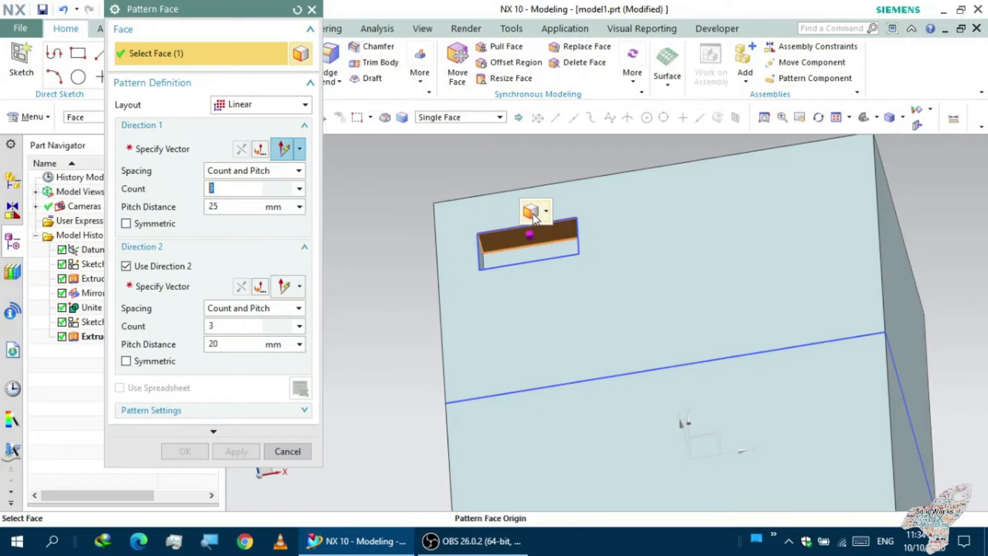
click(545, 211)
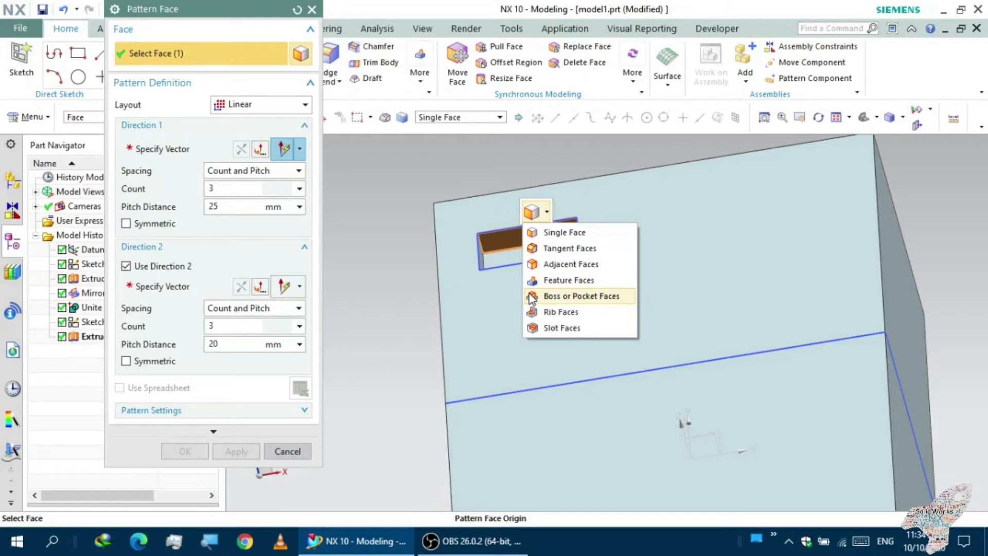
click(581, 296)
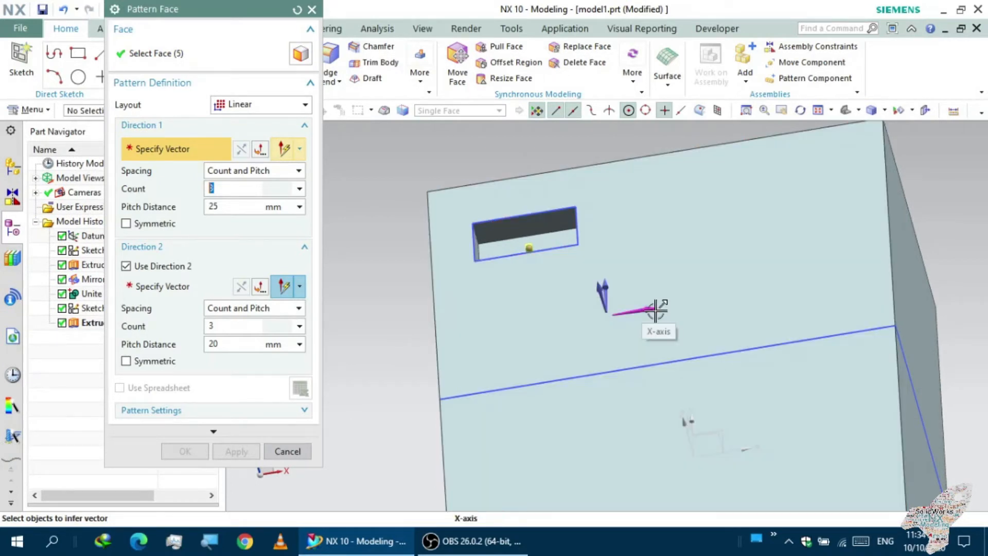
click(655, 309)
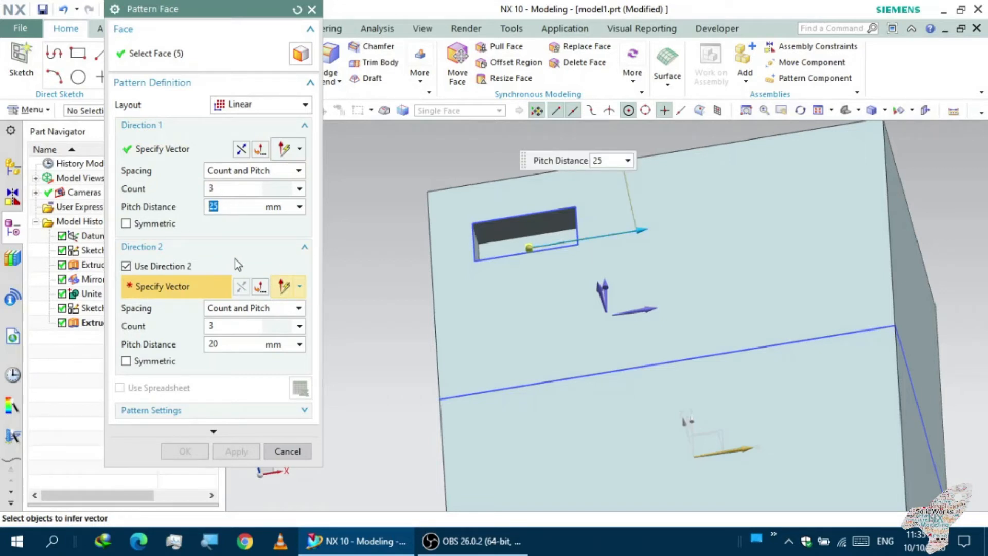
- Set the Direction 1 pitch distance to 30 mm and re-enable Use Direction 2
text(30)
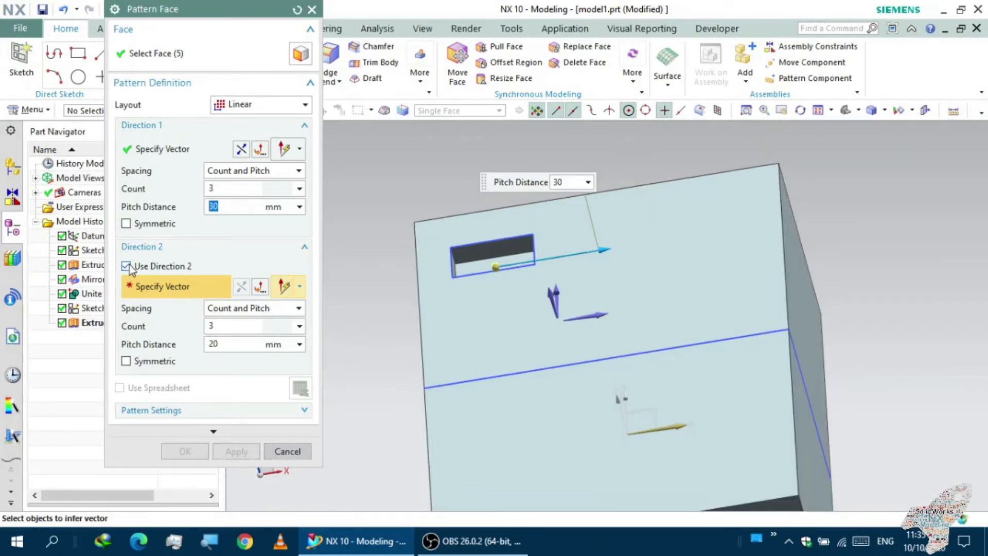
click(126, 265)
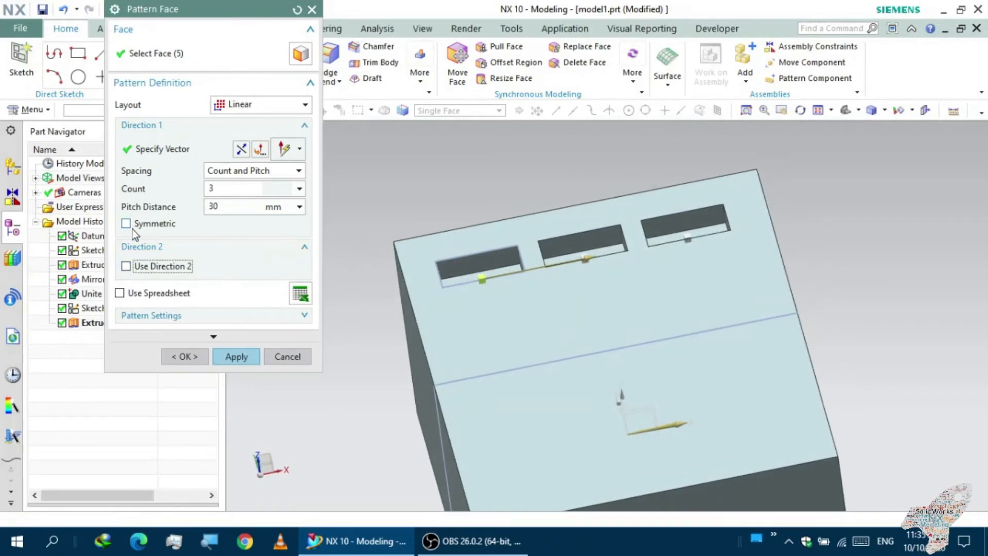
click(126, 266)
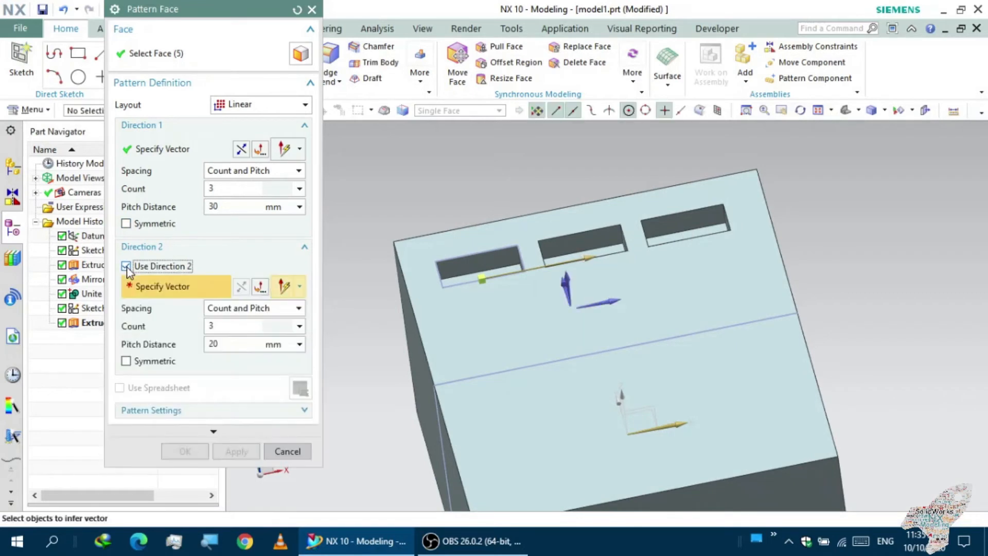
- Drop the failing Z-axis second direction and apply the three-pocket linear face pattern
click(126, 265)
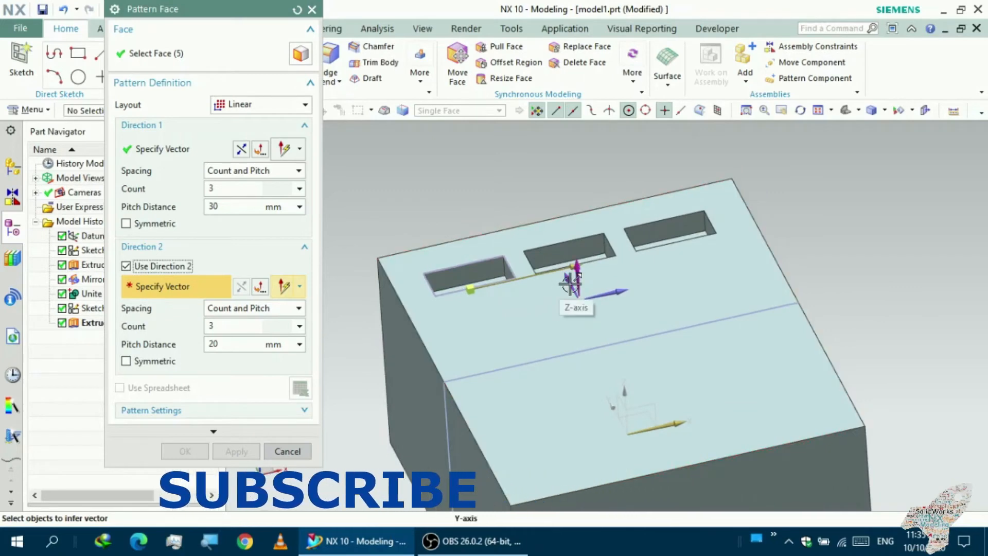
click(236, 451)
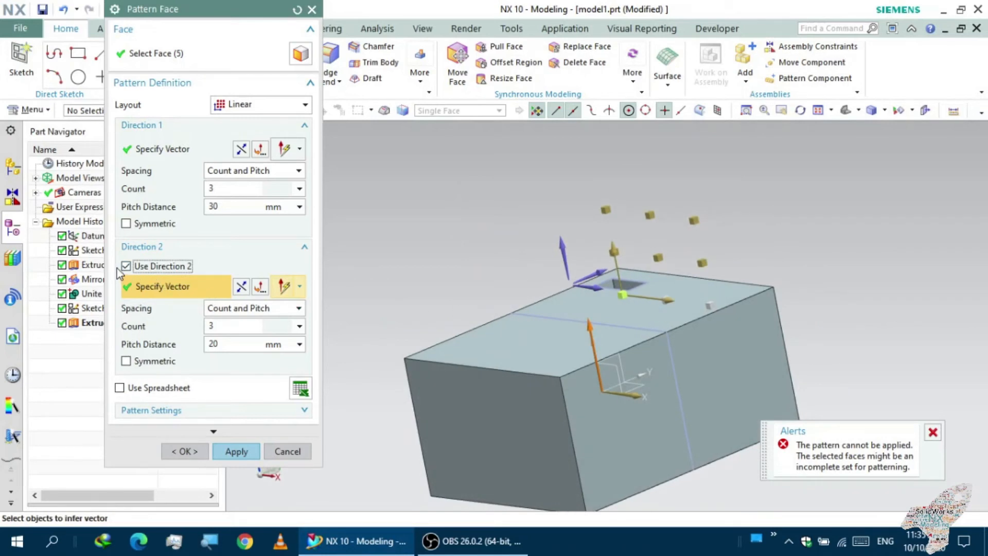
click(126, 266)
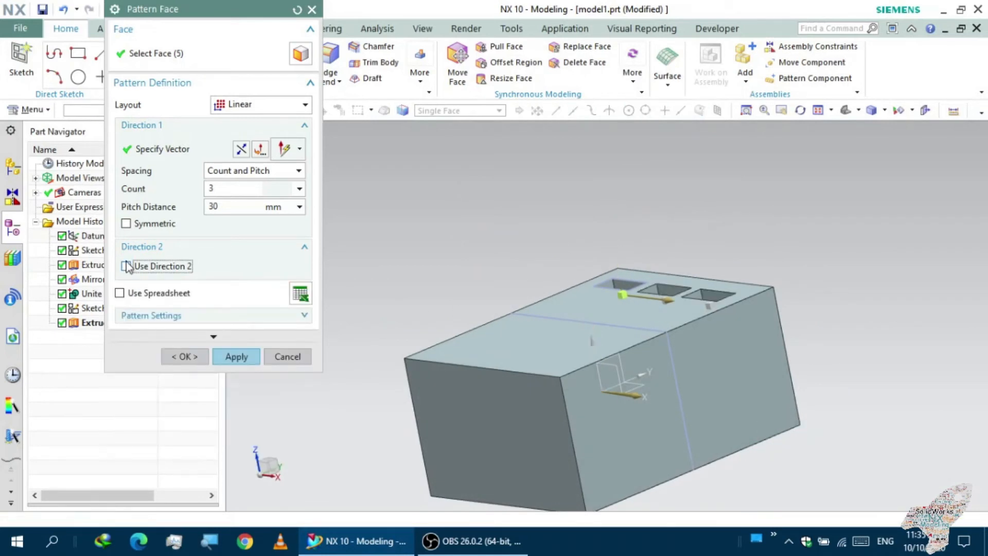
click(126, 266)
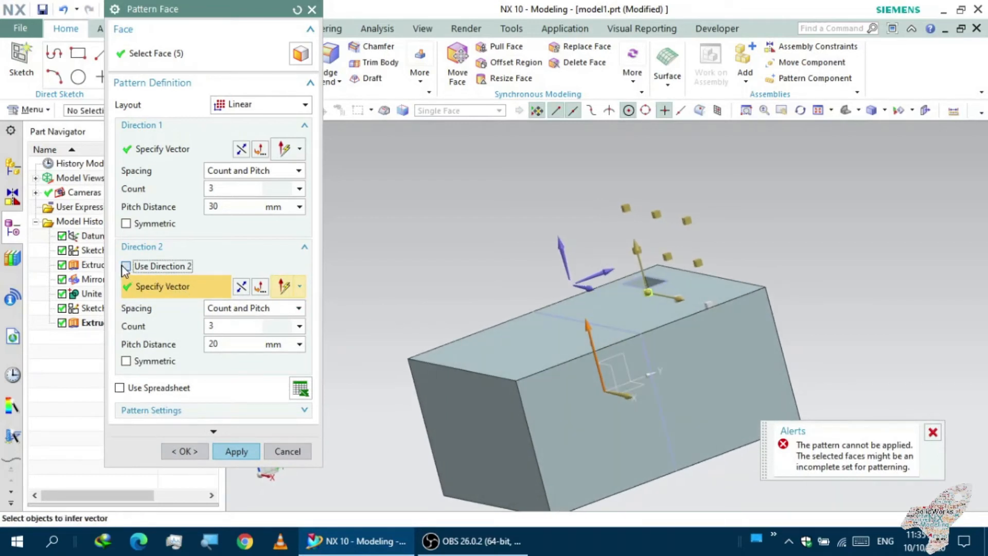
click(126, 266)
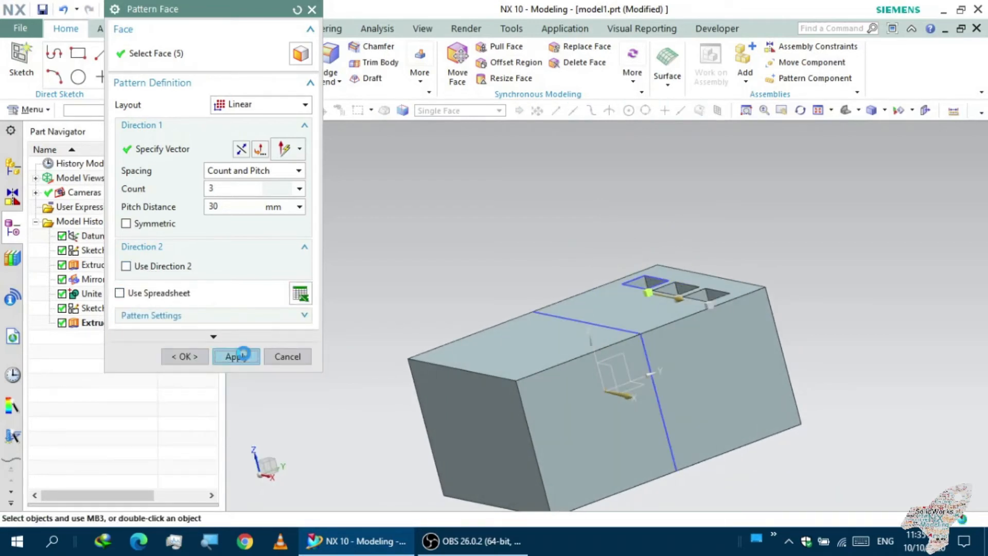
click(235, 356)
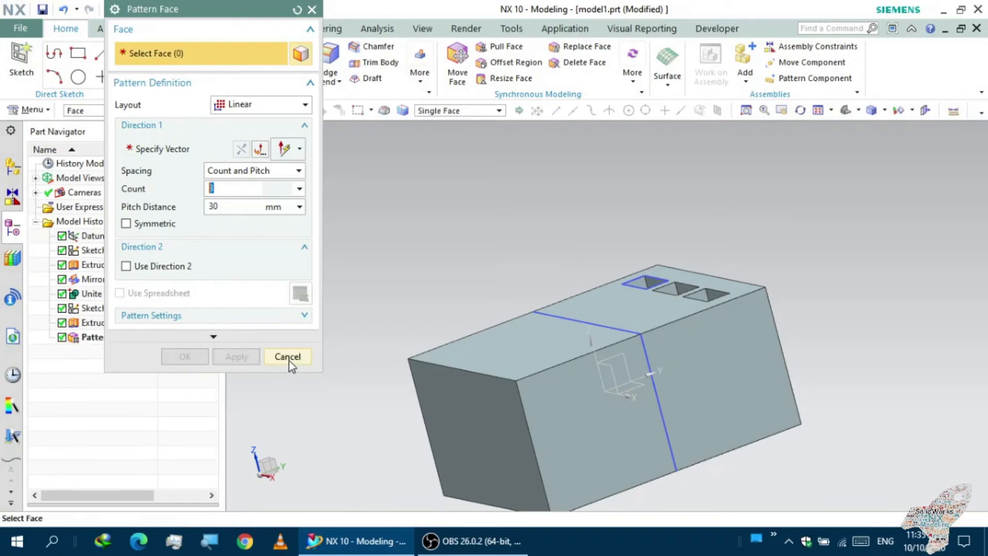
click(287, 356)
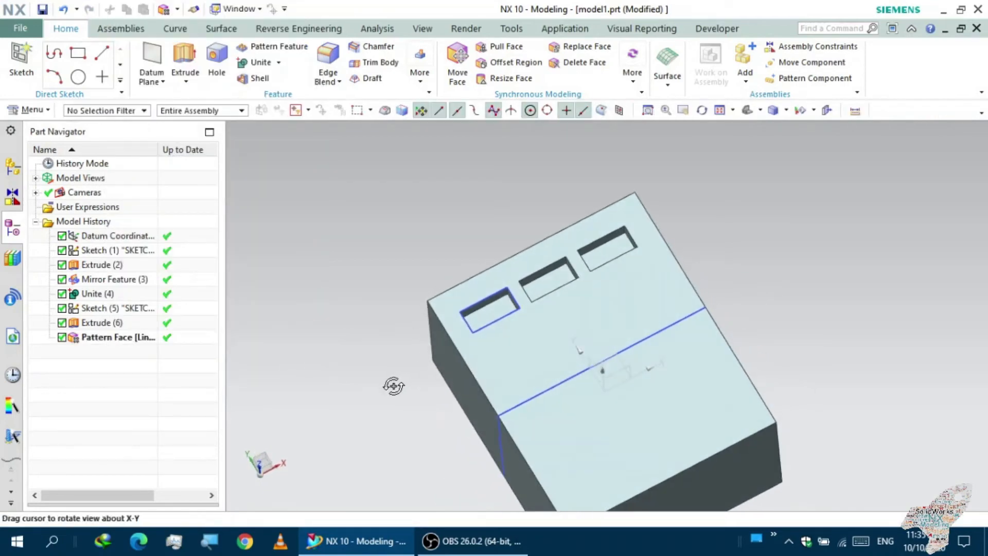
- Rotate the box to the pocketed half and start Mirror Face from the More gallery
drag(393, 386, 402, 356)
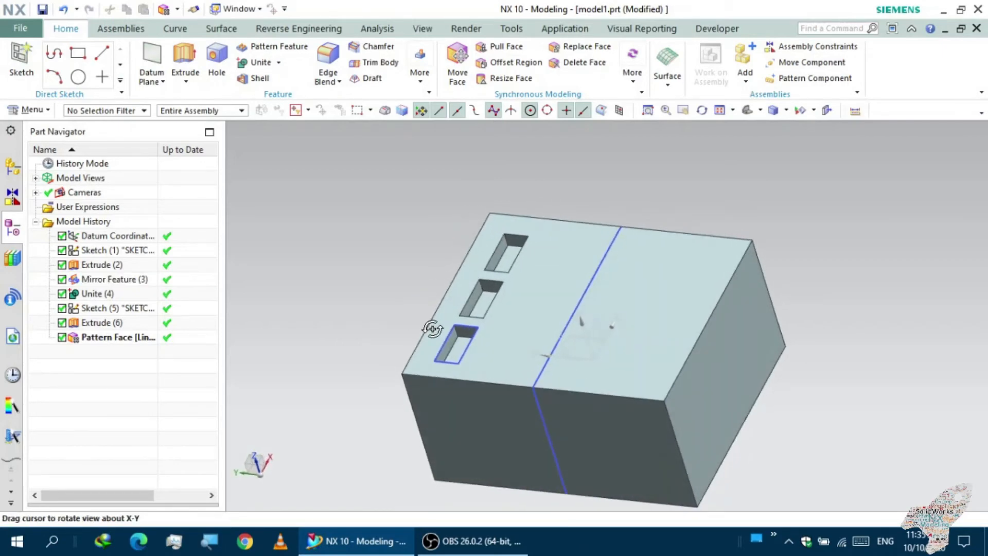
click(420, 57)
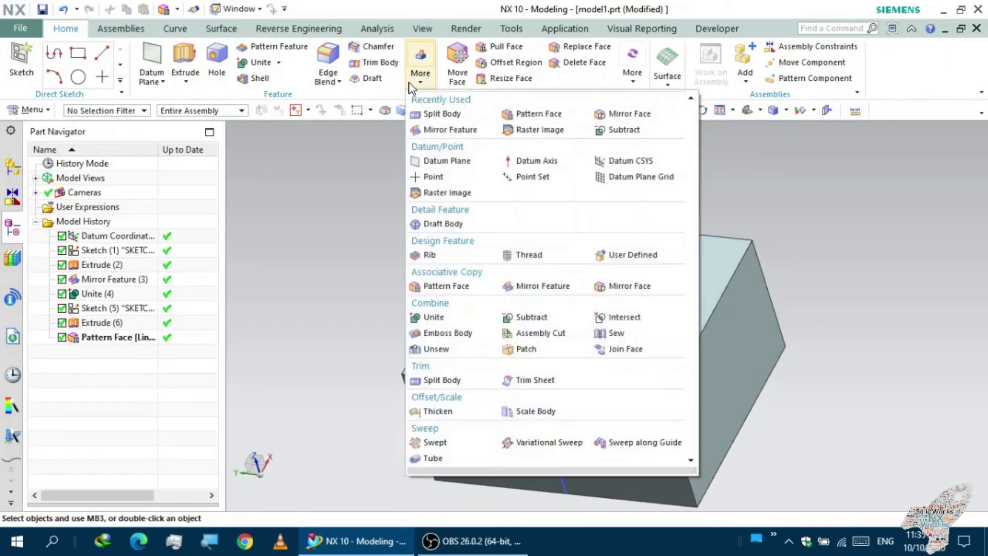
mouse_move(411, 102)
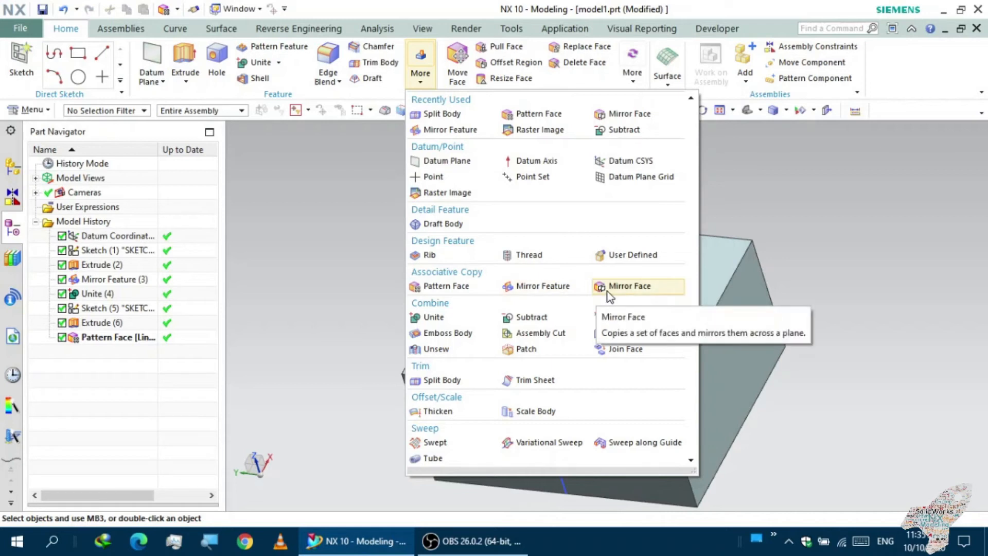
click(628, 286)
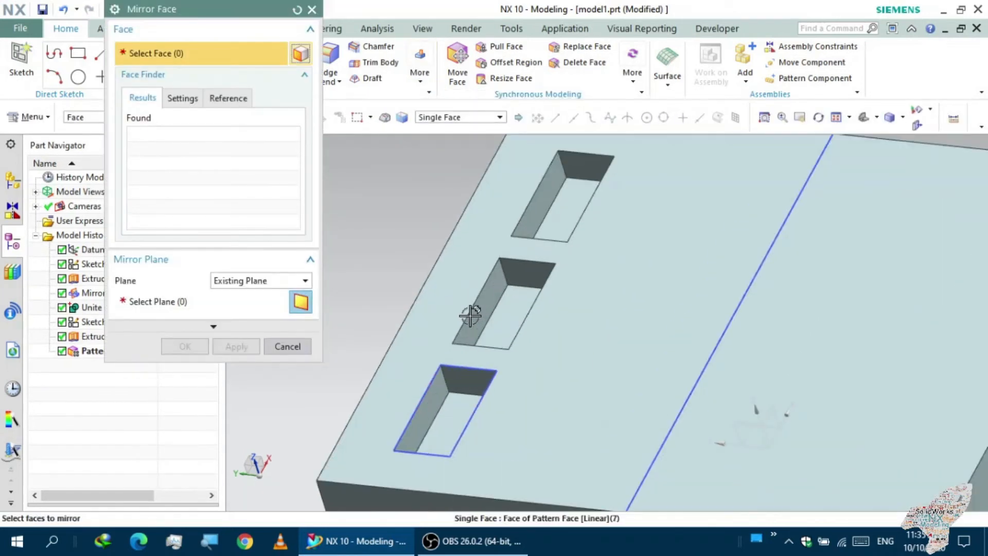
- Select all 15 faces of the three pockets with the Boss or Pocket Faces rule
click(472, 315)
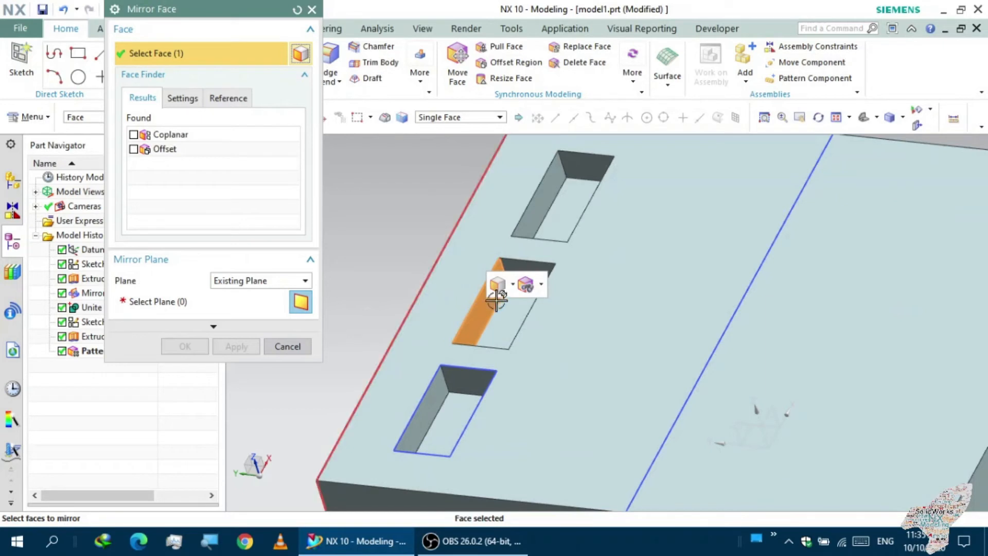
click(511, 284)
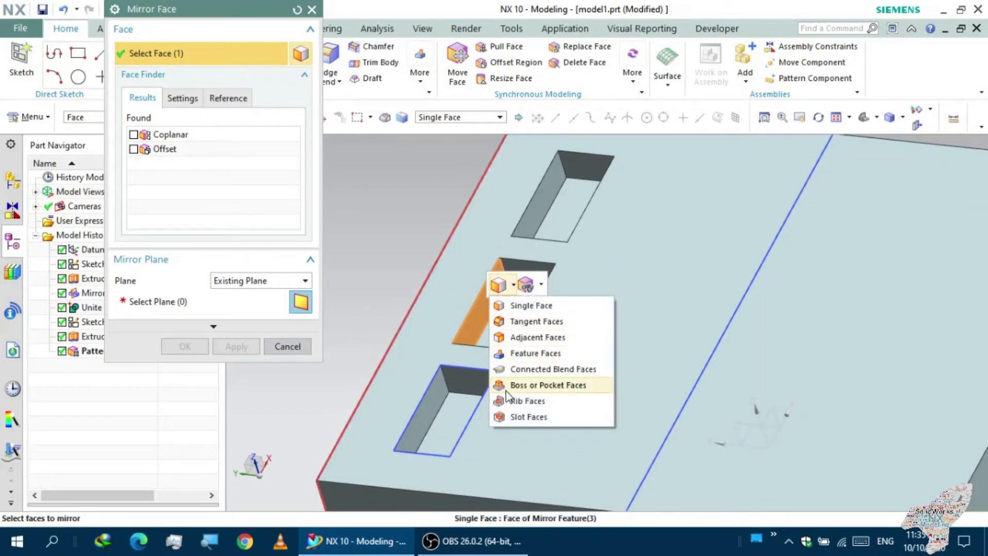
mouse_move(511, 396)
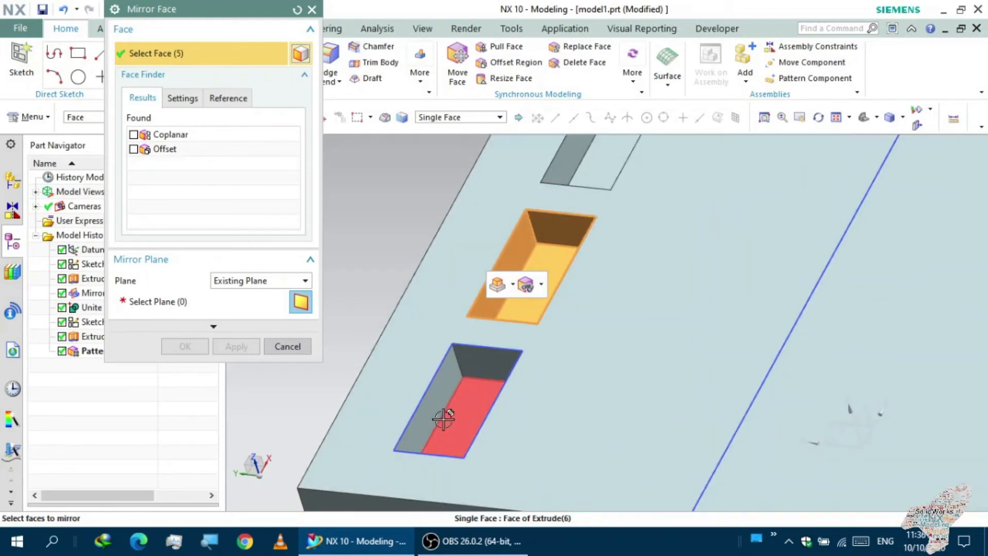
click(472, 385)
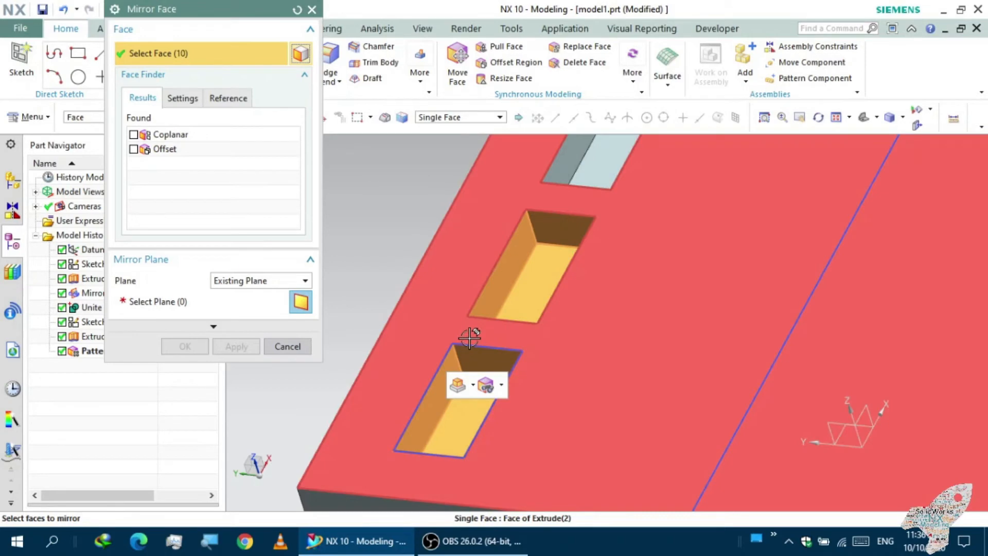
click(468, 337)
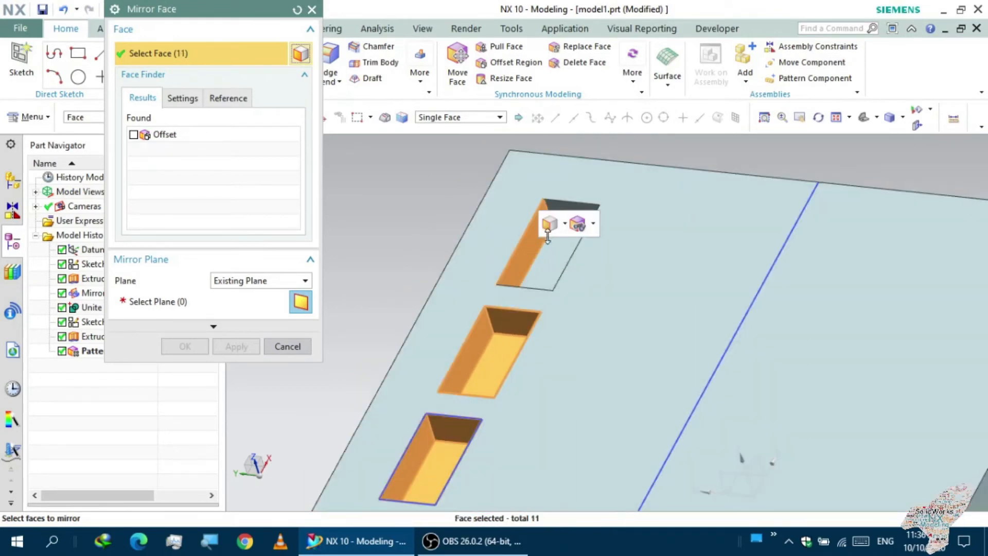
click(590, 223)
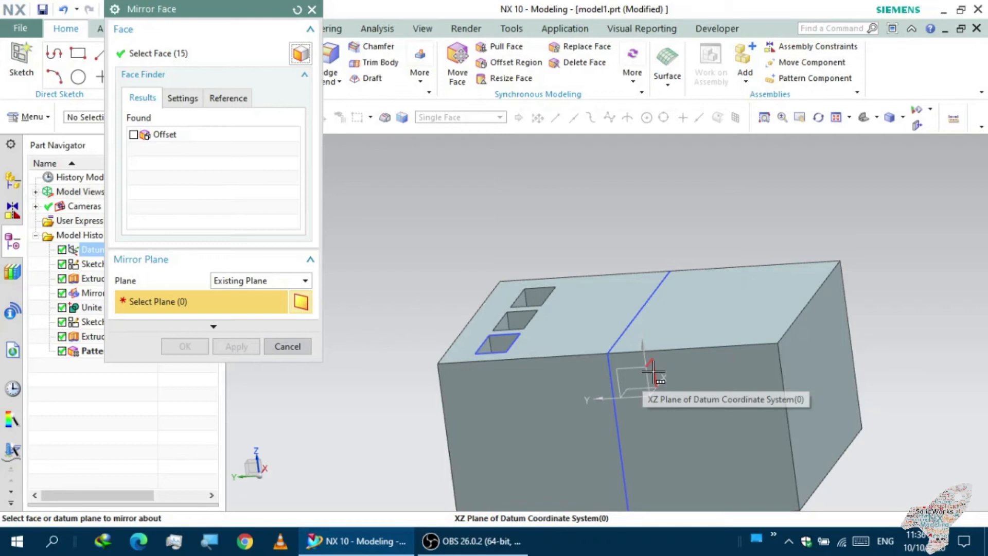
- Mirror the three pocket faces across the datum XZ plane, then close the Mirror Face dialog
click(653, 371)
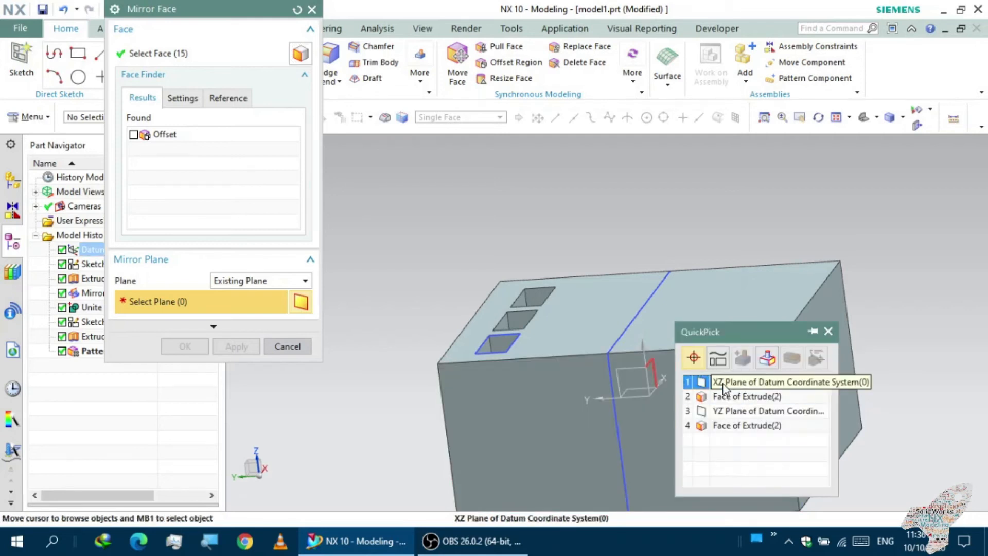
click(787, 381)
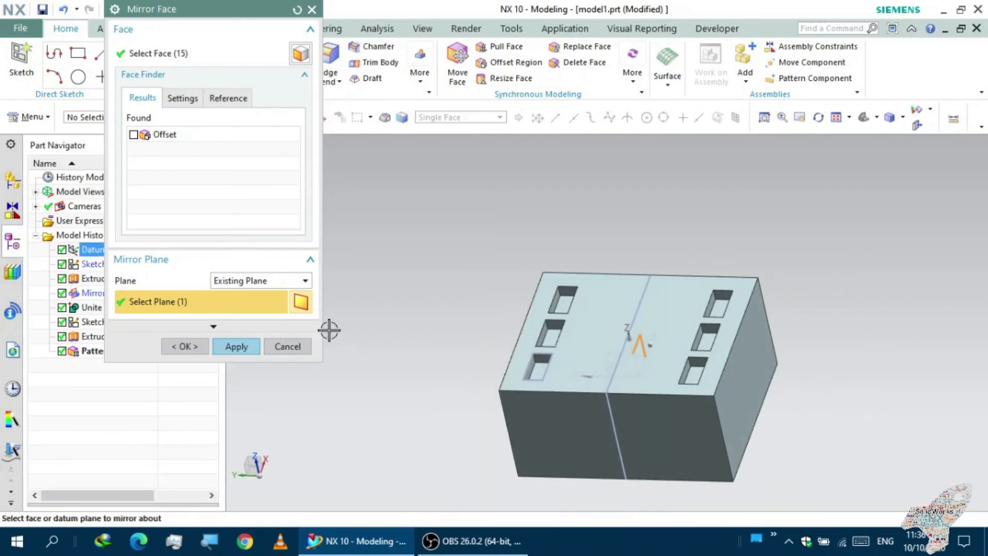
click(235, 346)
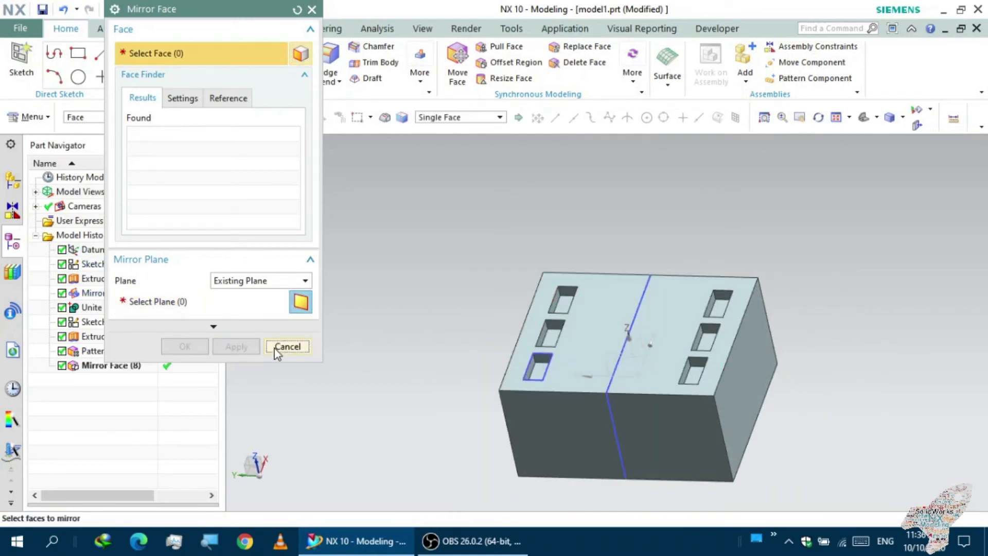
click(287, 346)
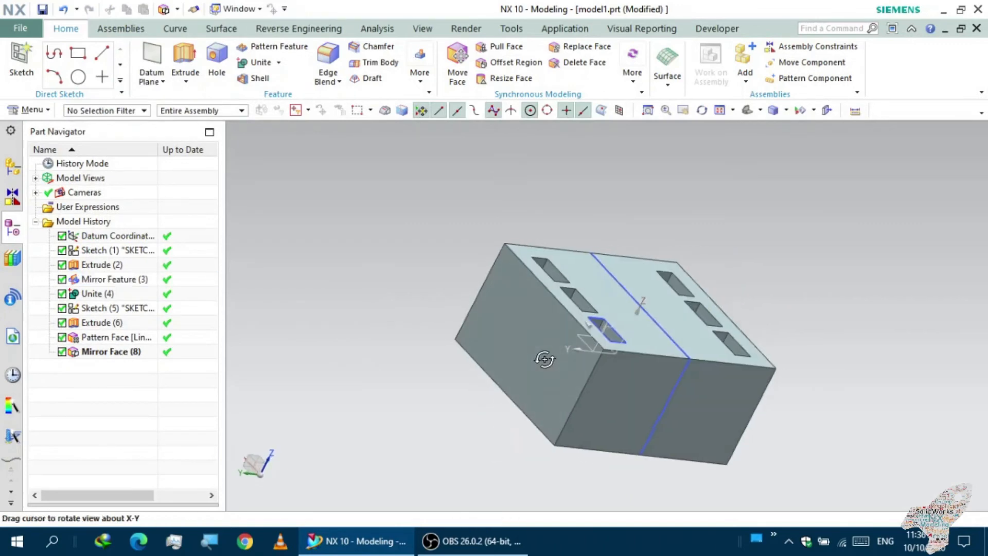
drag(545, 360, 490, 367)
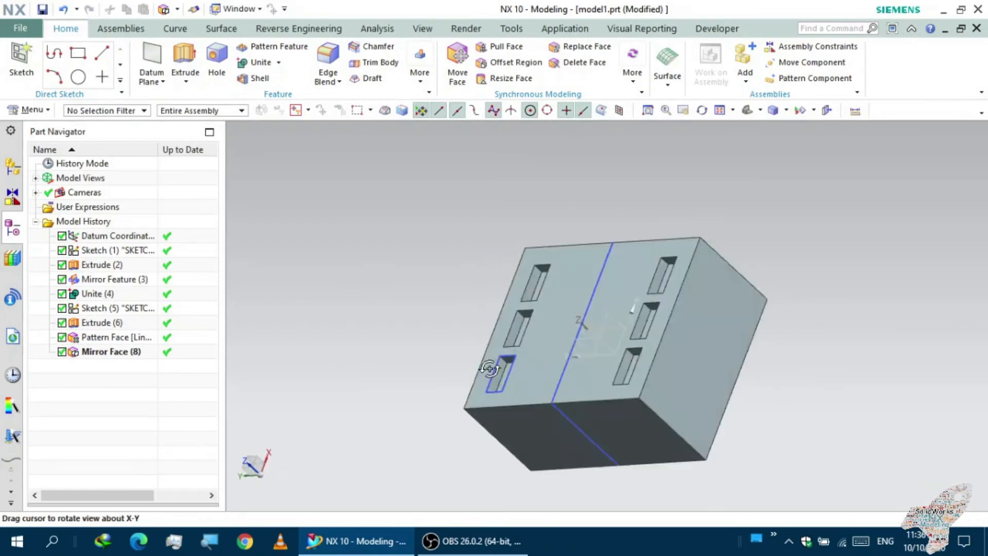
click(420, 57)
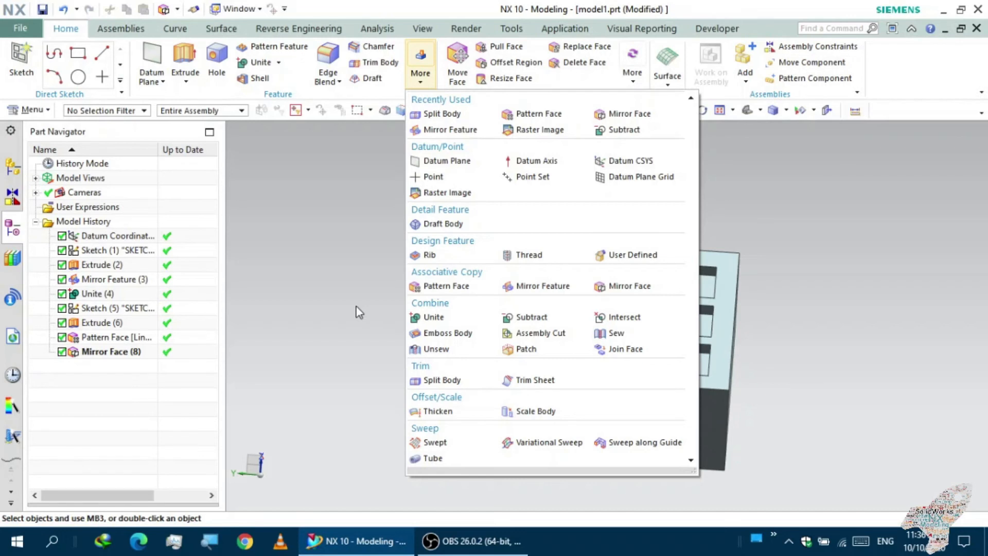
click(356, 307)
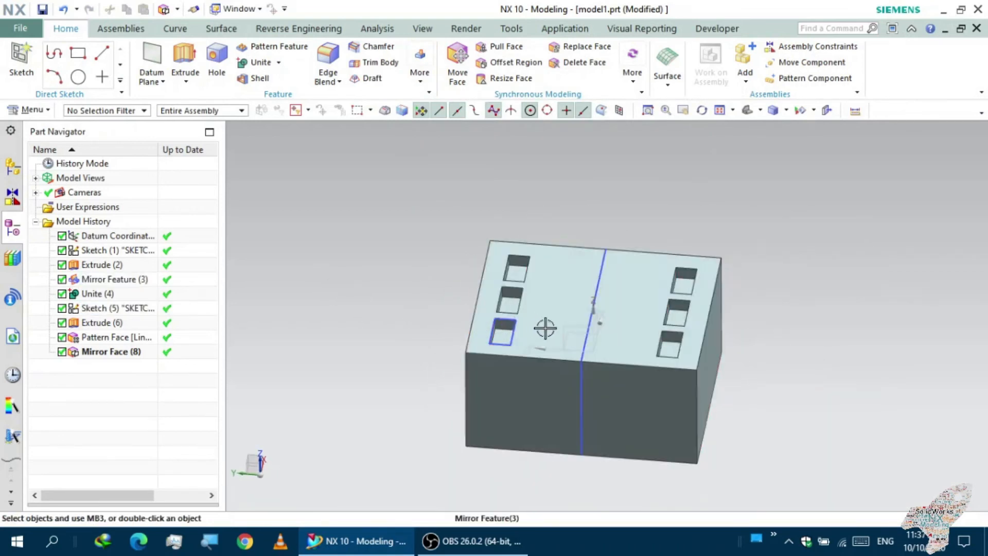
drag(545, 329, 532, 315)
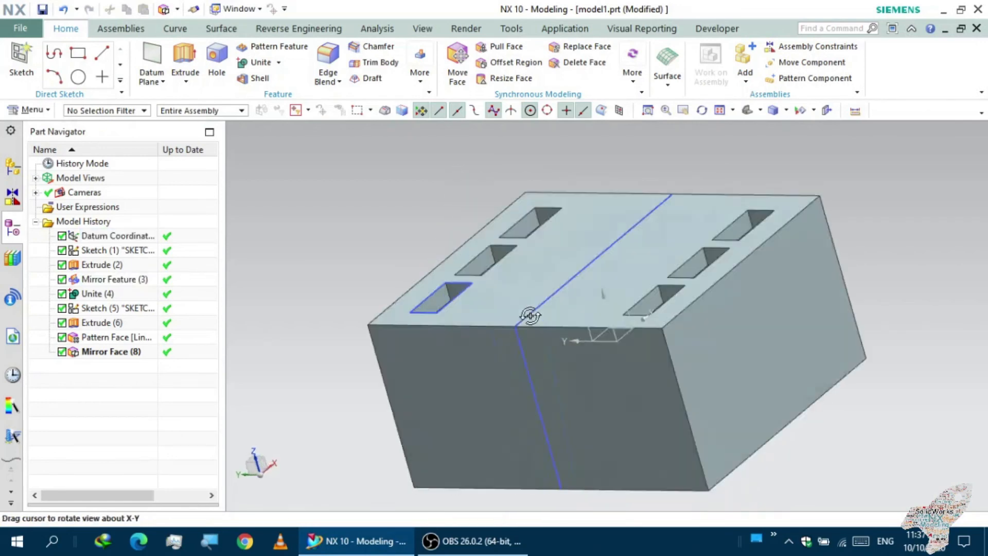
click(114, 279)
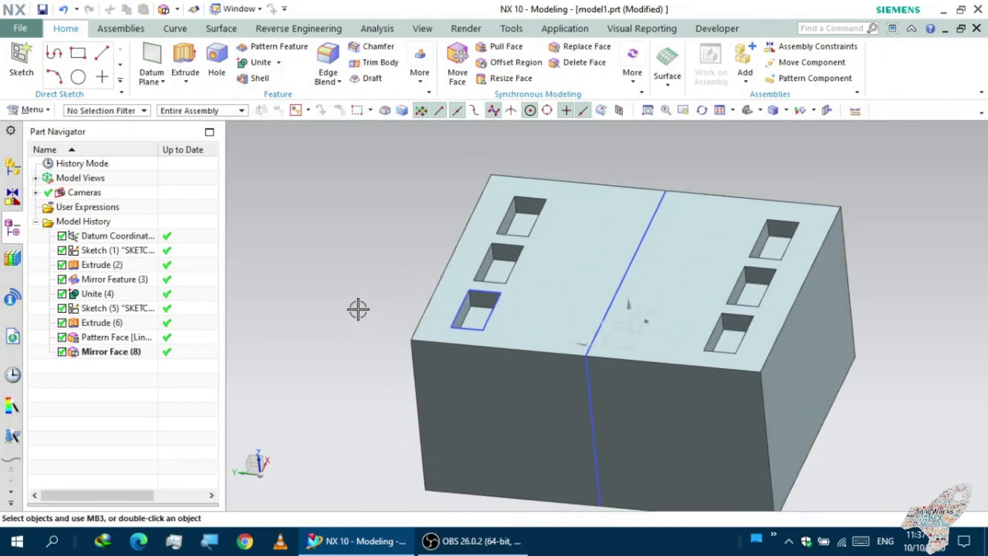
drag(357, 309, 350, 310)
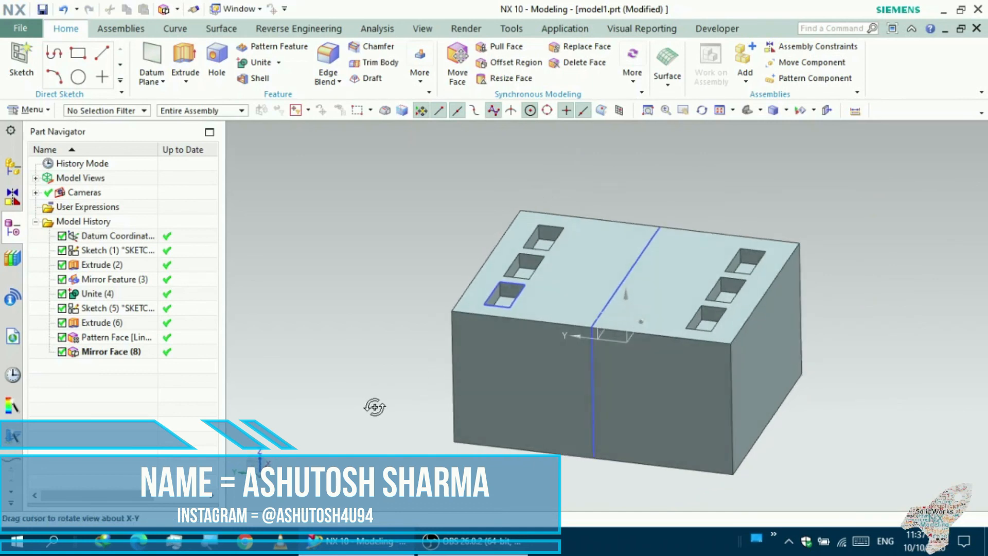
drag(624, 284, 612, 297)
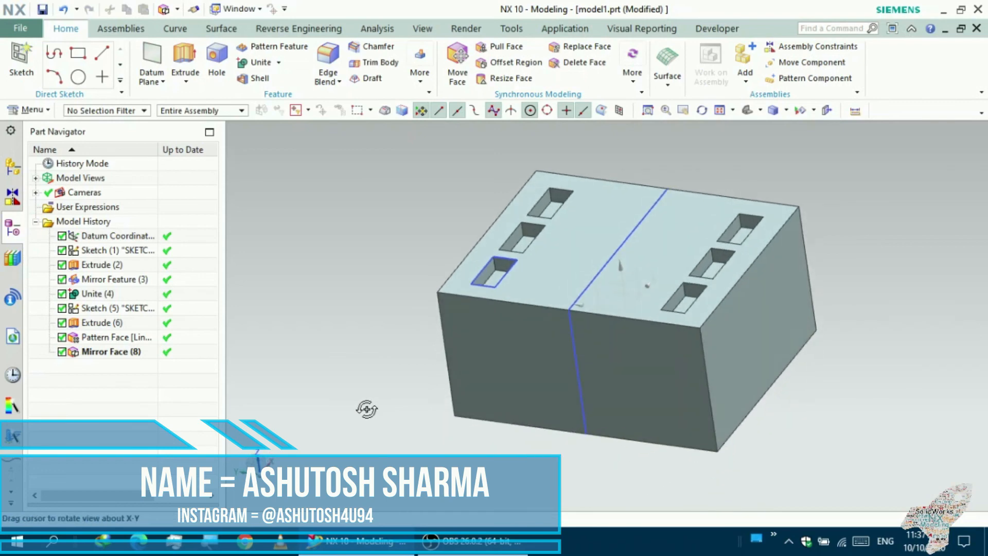